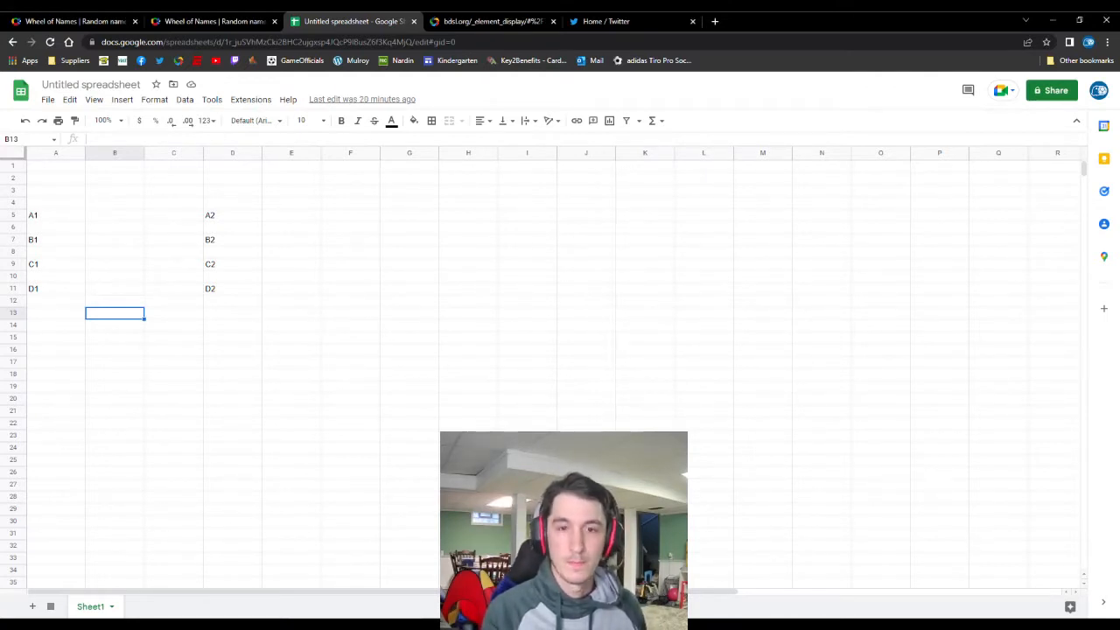
Look over the team wheel, slot wheel, bracket spreadsheet and league schedule page
{"action": "left_click", "coordinate": [210, 21]}
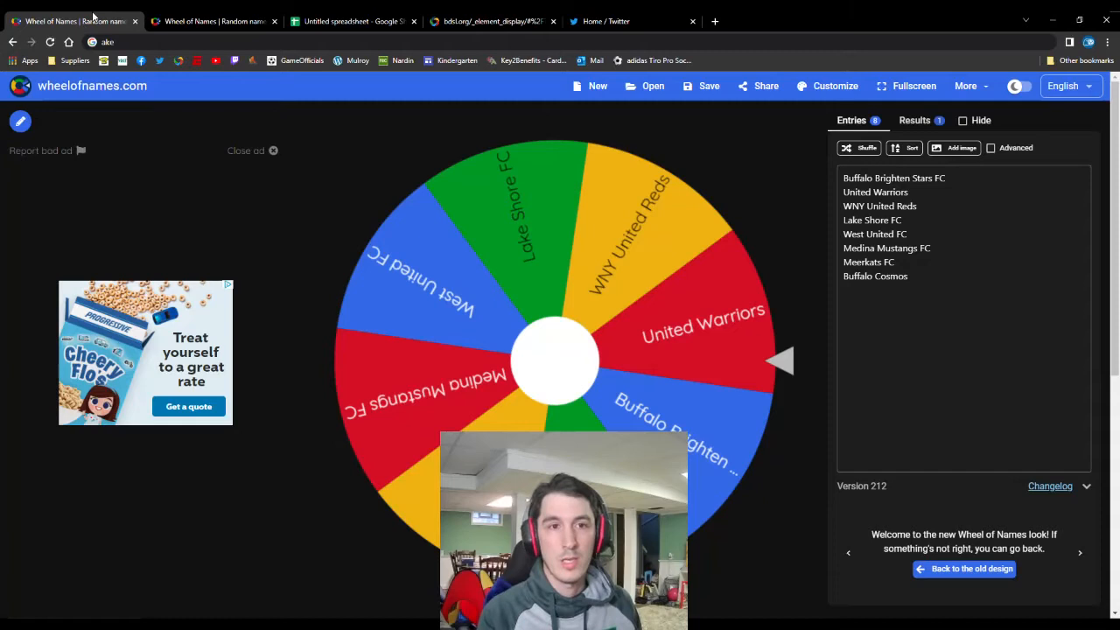
{"action": "left_click", "coordinate": [213, 21]}
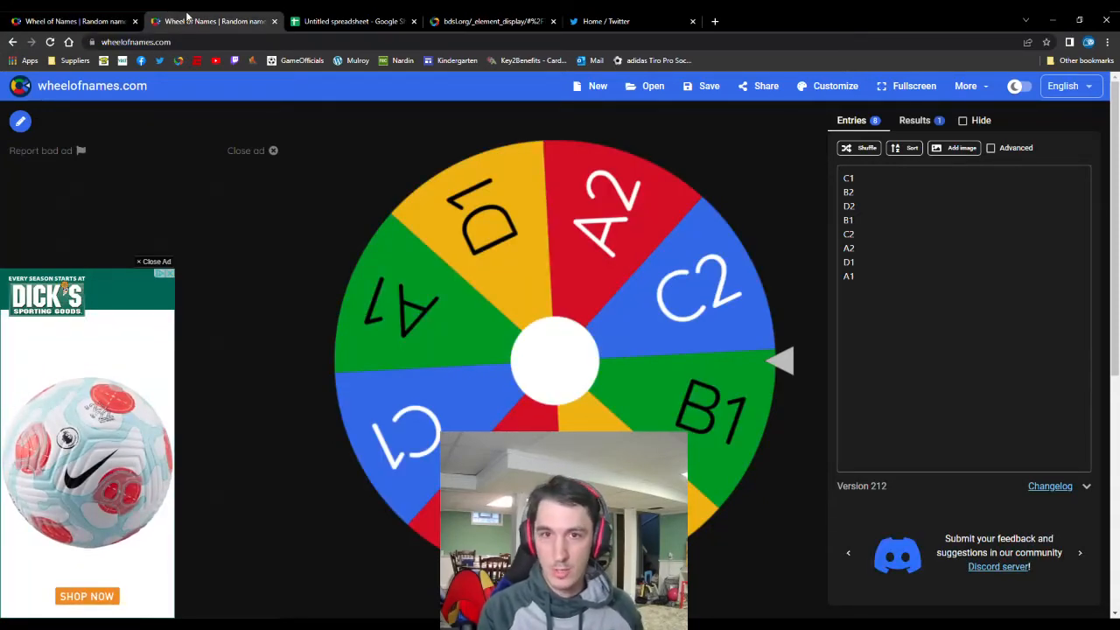
{"action": "left_click", "coordinate": [350, 21]}
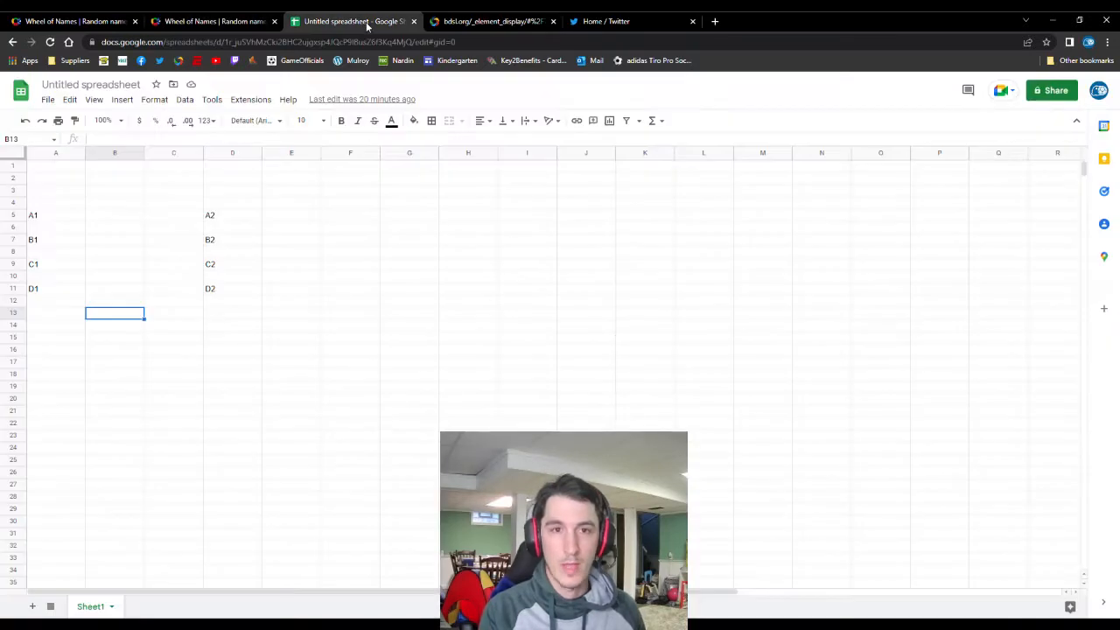
{"action": "mouse_move", "coordinate": [140, 286]}
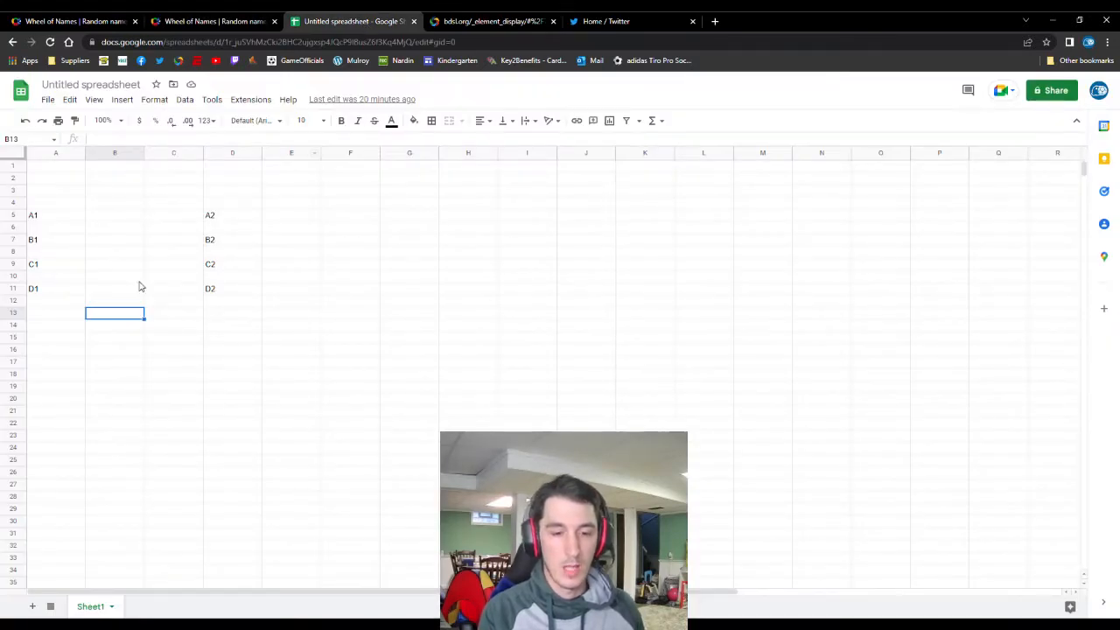
{"action": "mouse_move", "coordinate": [144, 230]}
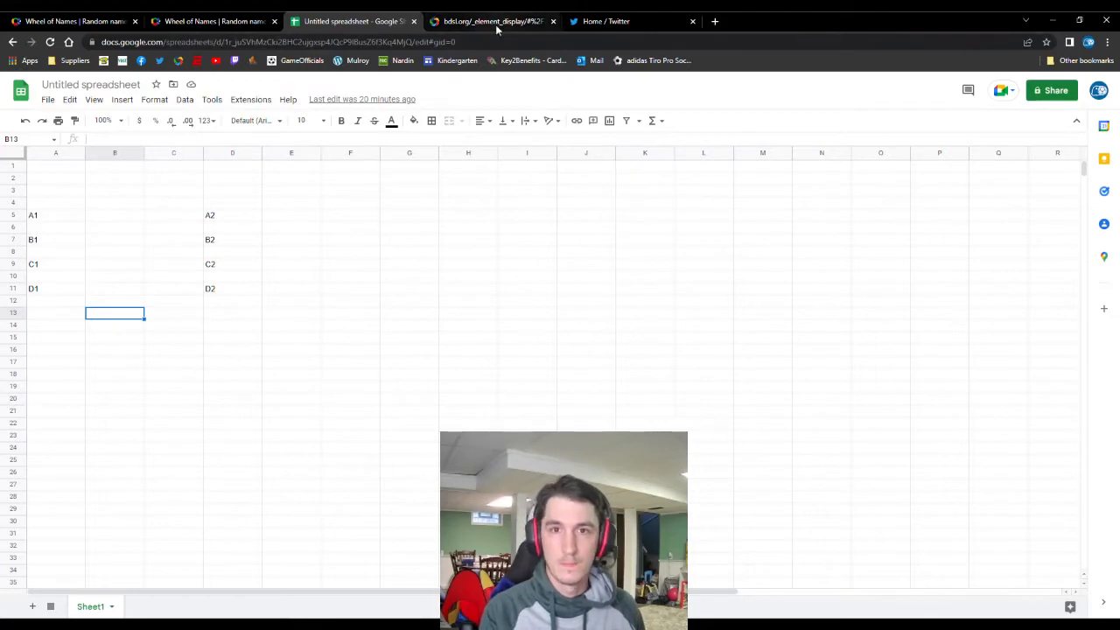
{"action": "left_click", "coordinate": [490, 21]}
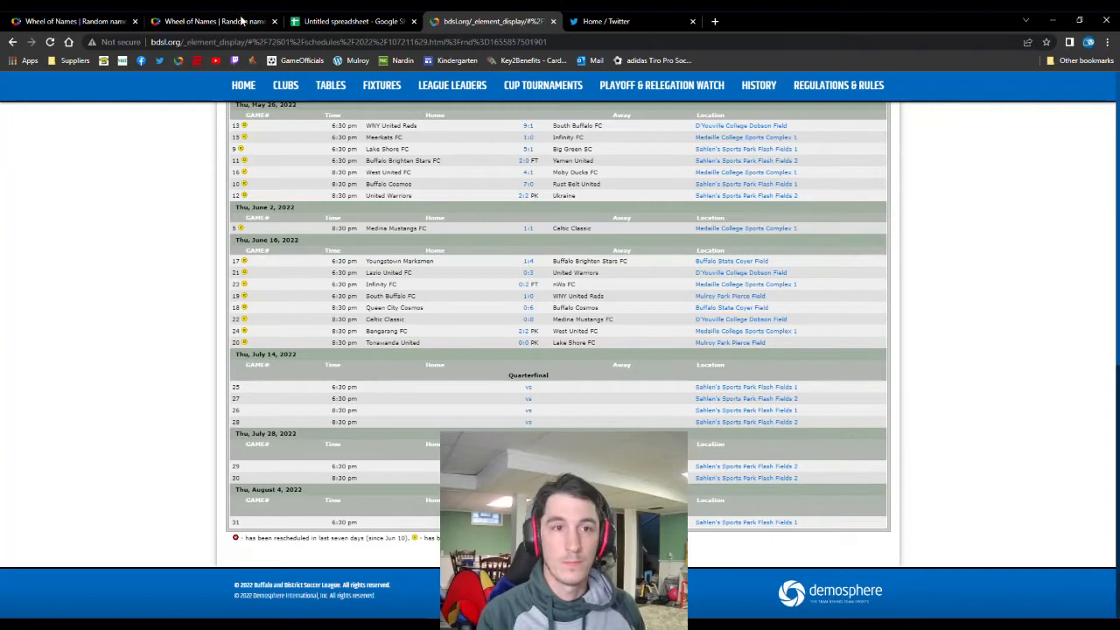
{"action": "left_click", "coordinate": [350, 21]}
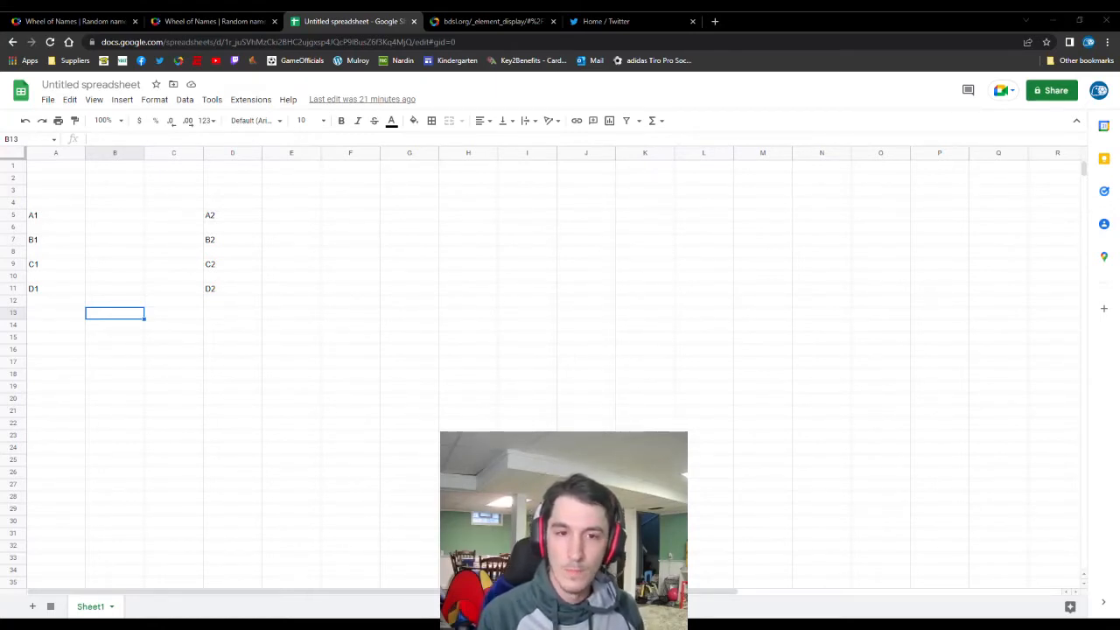
Remove drawn Medina Mustangs FC from the team wheel, then spin the slot wheel to A2
{"action": "left_click", "coordinate": [74, 21]}
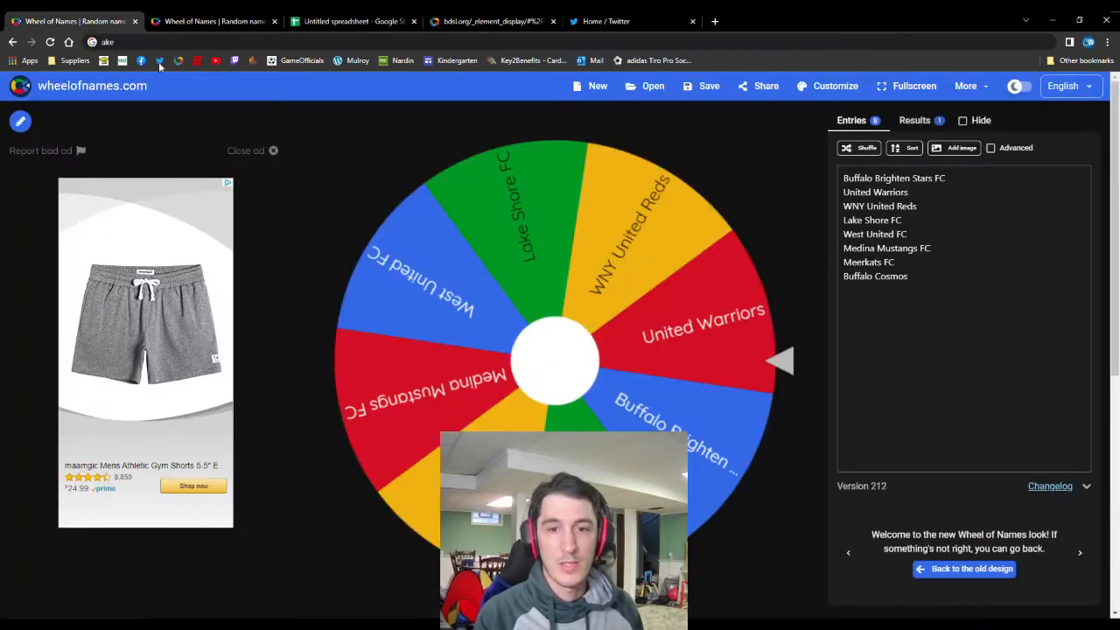
{"action": "mouse_move", "coordinate": [562, 381]}
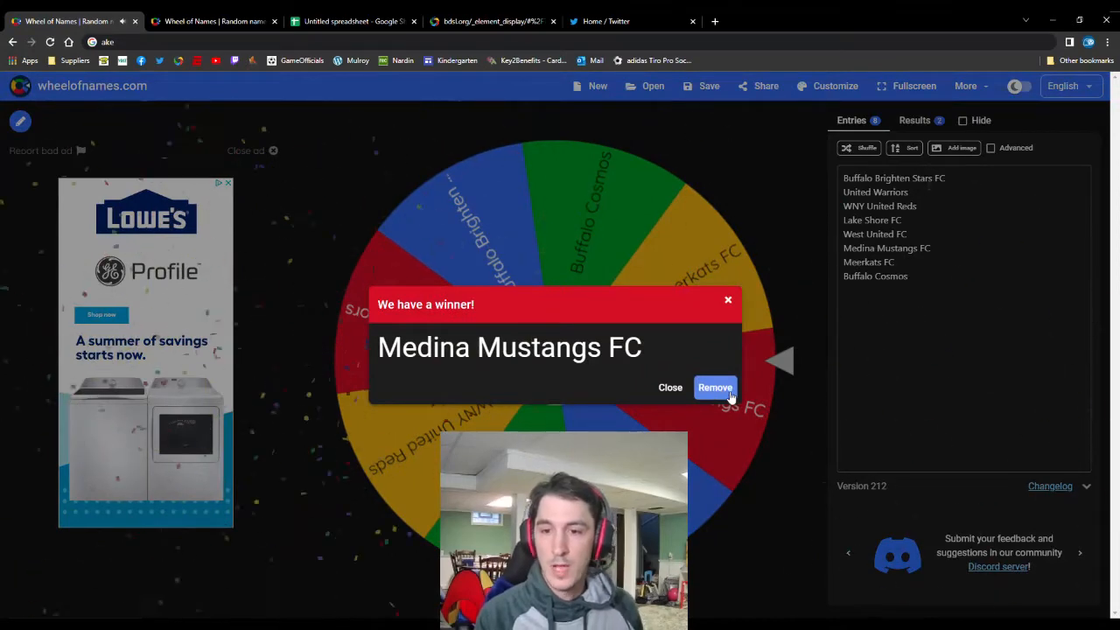
{"action": "left_click", "coordinate": [715, 387]}
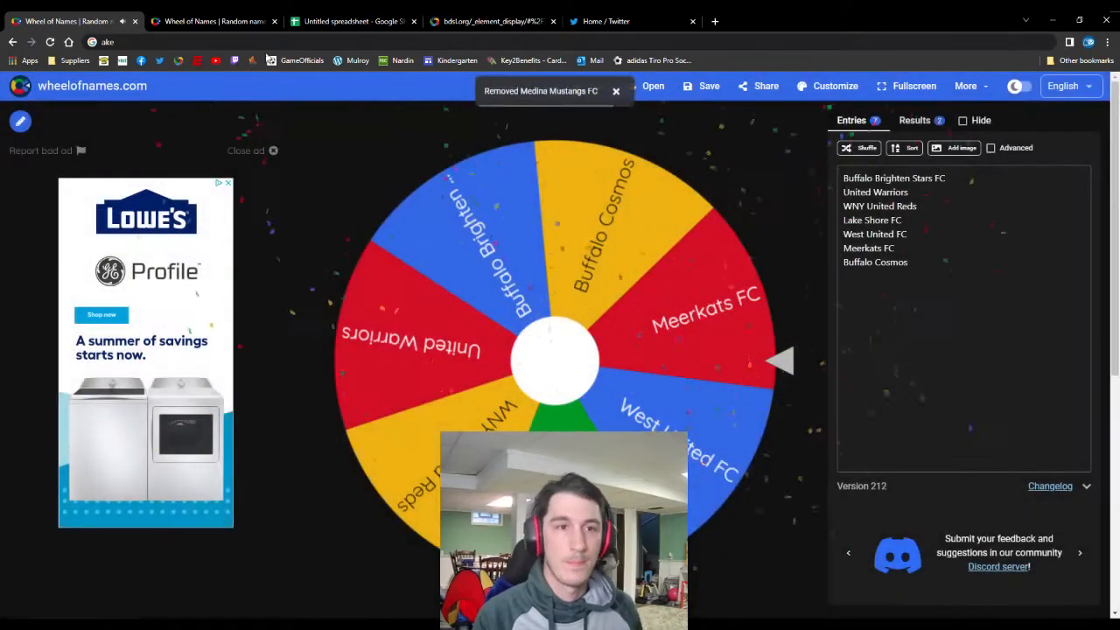
{"action": "left_click", "coordinate": [214, 21]}
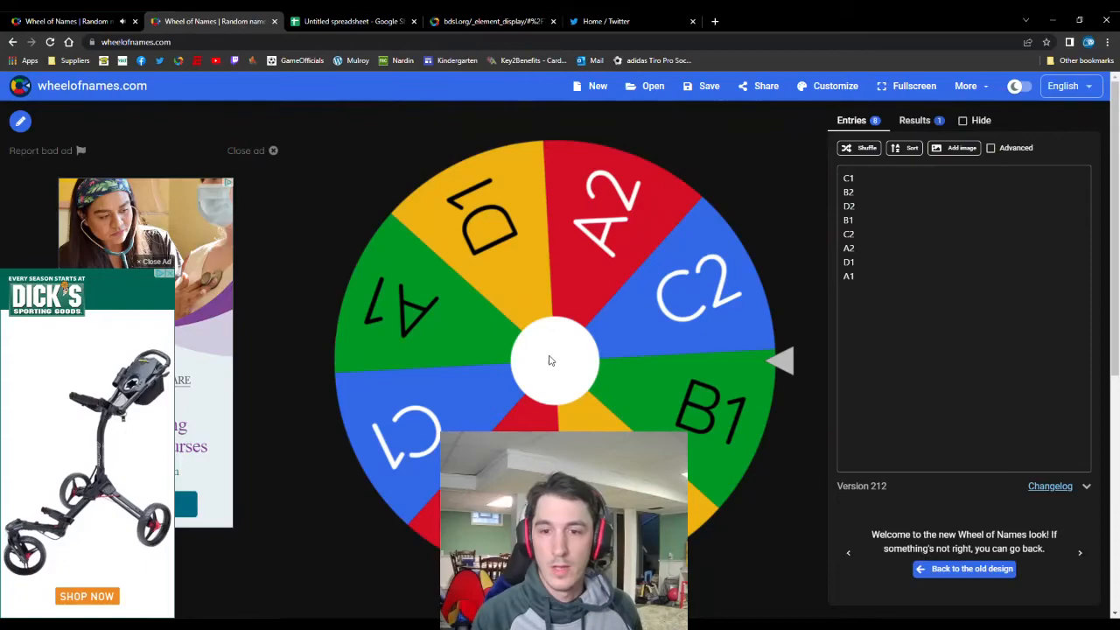
{"action": "left_click", "coordinate": [553, 360]}
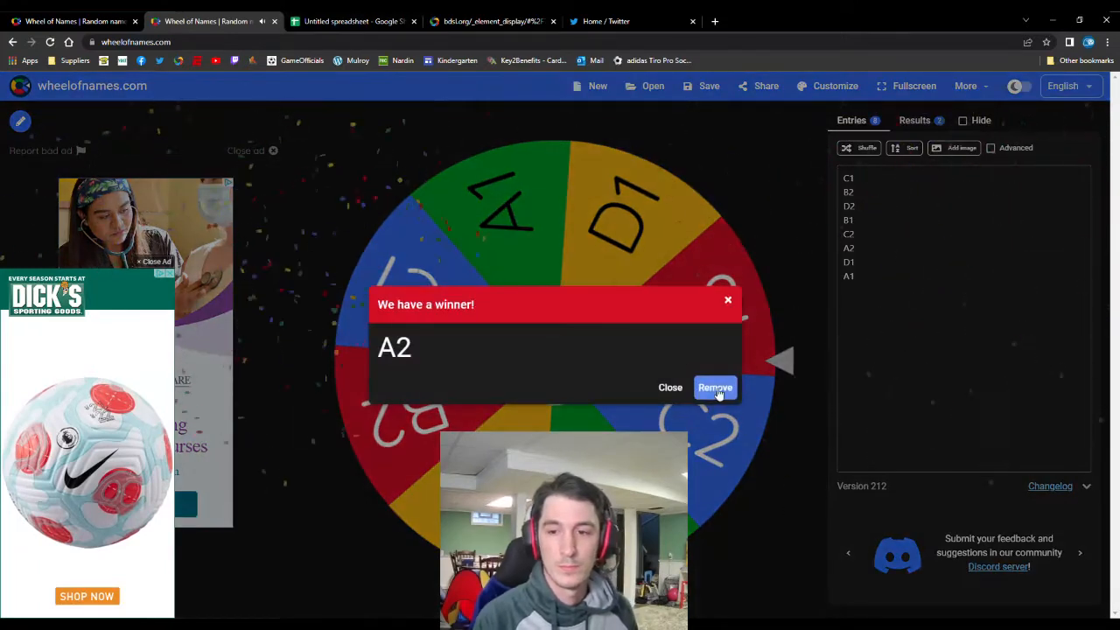
{"action": "left_click", "coordinate": [350, 21]}
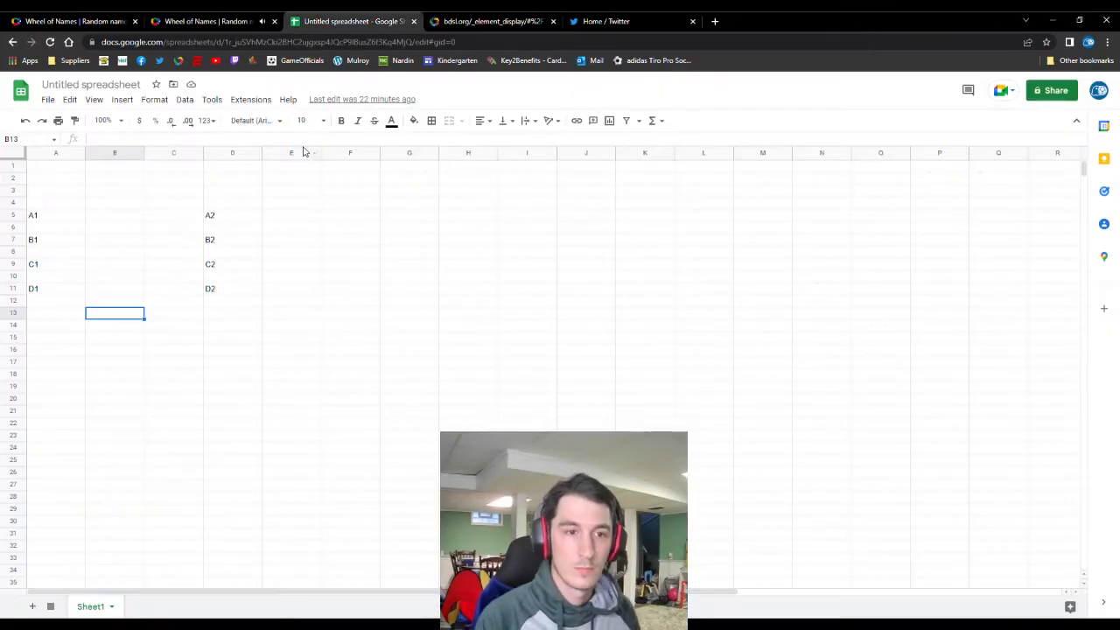
Enter Medina Mustangs FC in cell C5 beside the A2 label
{"action": "type", "text": "Medina Mu"}
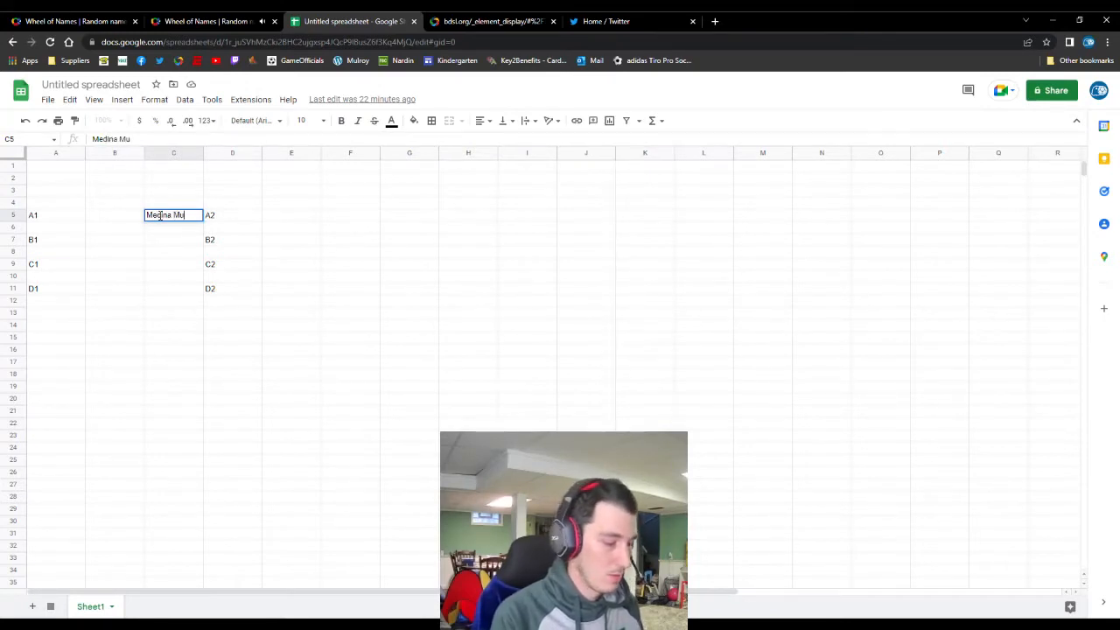
{"action": "type", "text": "stangs FC"}
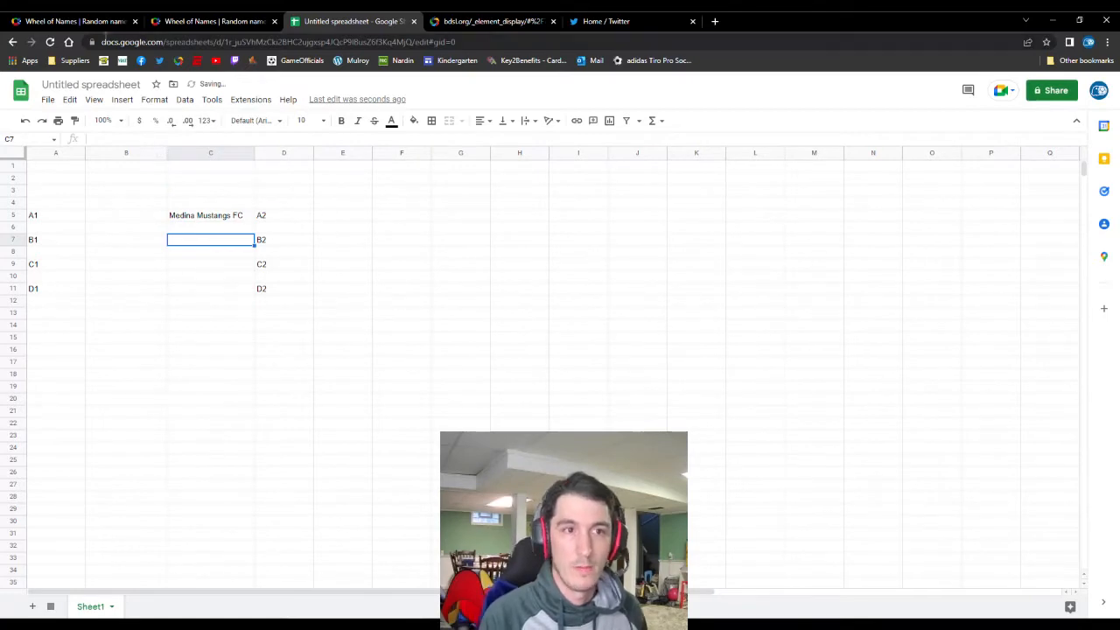
Spin and remove Buffalo Brighten Stars FC from the team wheel, then remove slot D1
{"action": "left_click", "coordinate": [74, 21]}
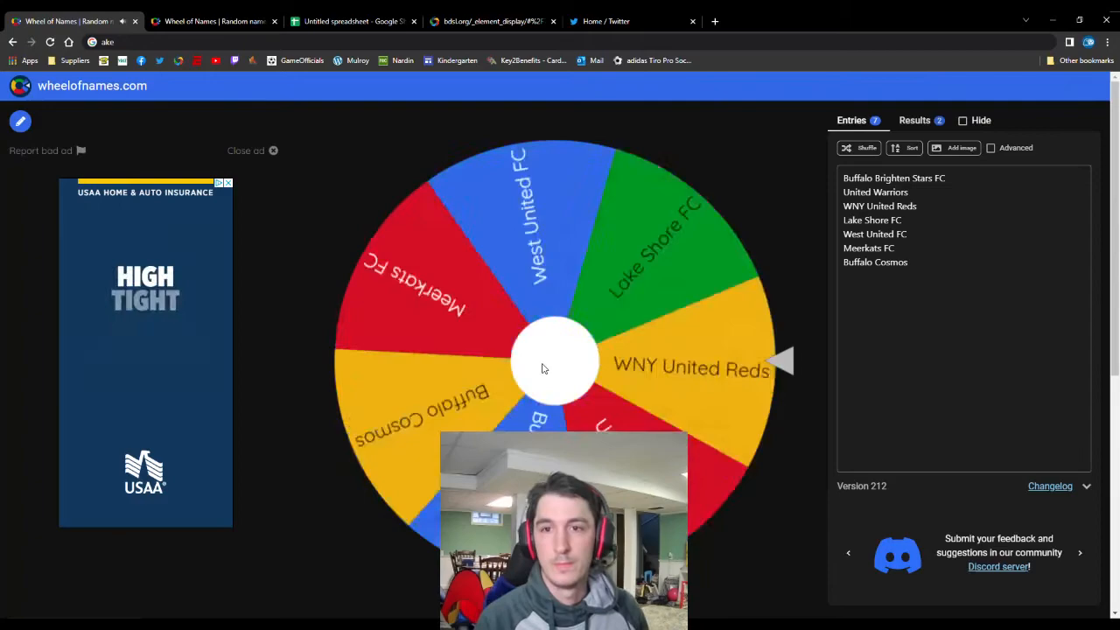
{"action": "left_click", "coordinate": [555, 361]}
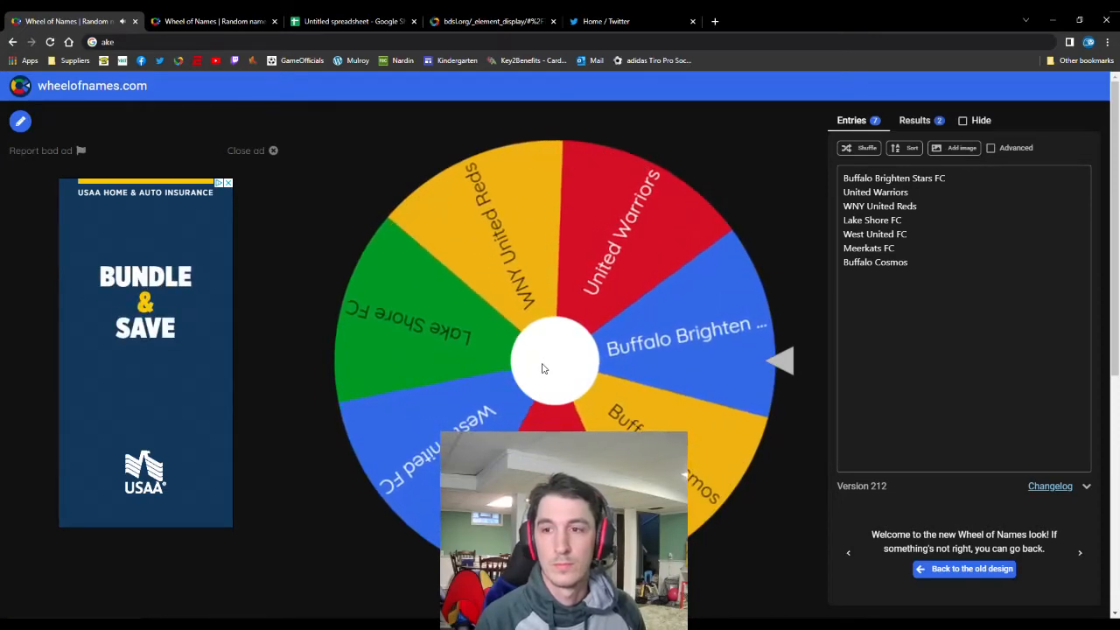
{"action": "left_click", "coordinate": [555, 358]}
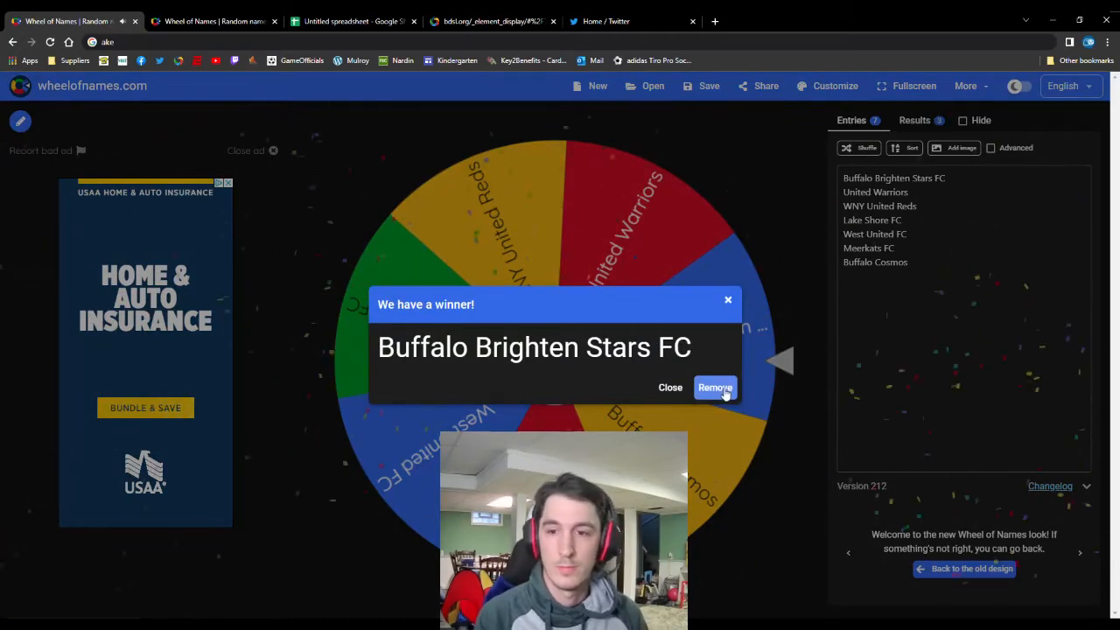
{"action": "left_click", "coordinate": [715, 388]}
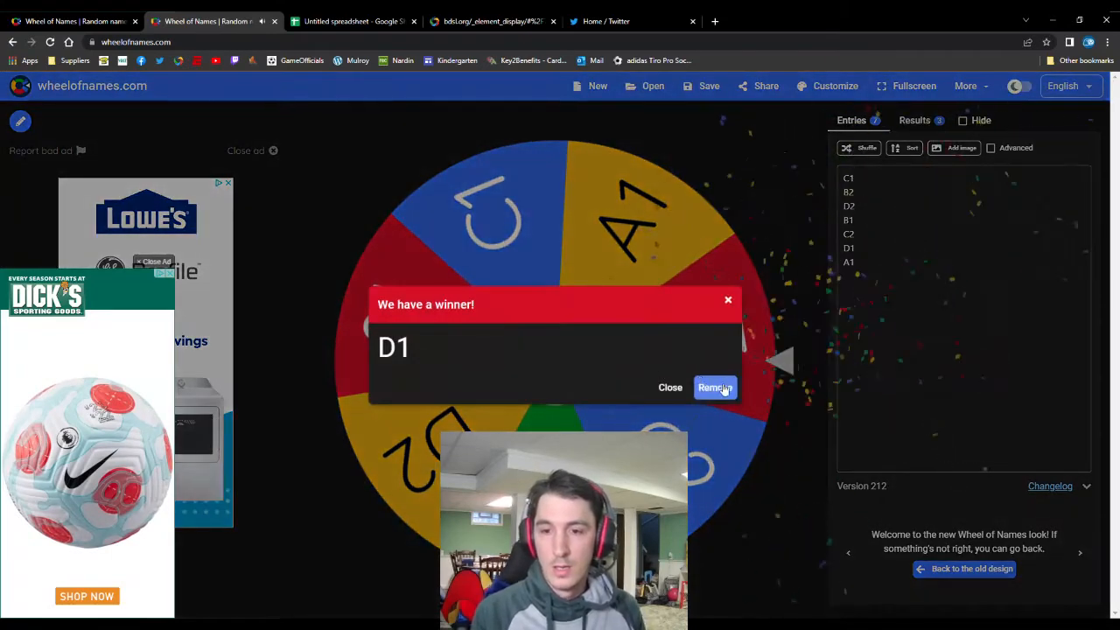
{"action": "left_click", "coordinate": [349, 21]}
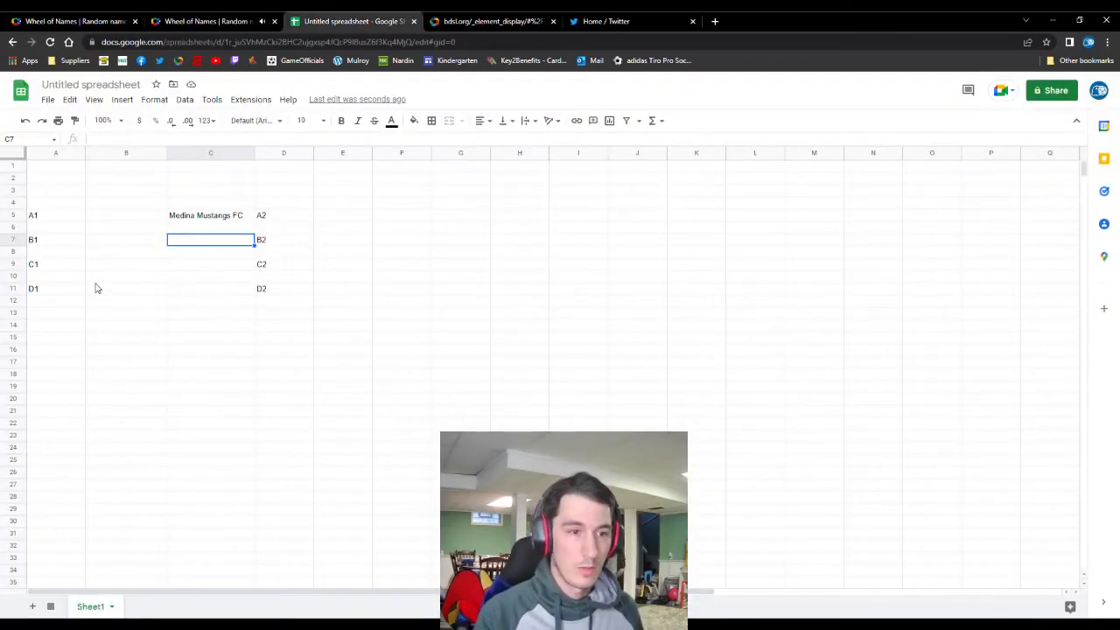
Type Buffalo Brighten Stars FC into cell B11 beside the D1 label
{"action": "type", "text": "Buffalo Brighten Stars FC"}
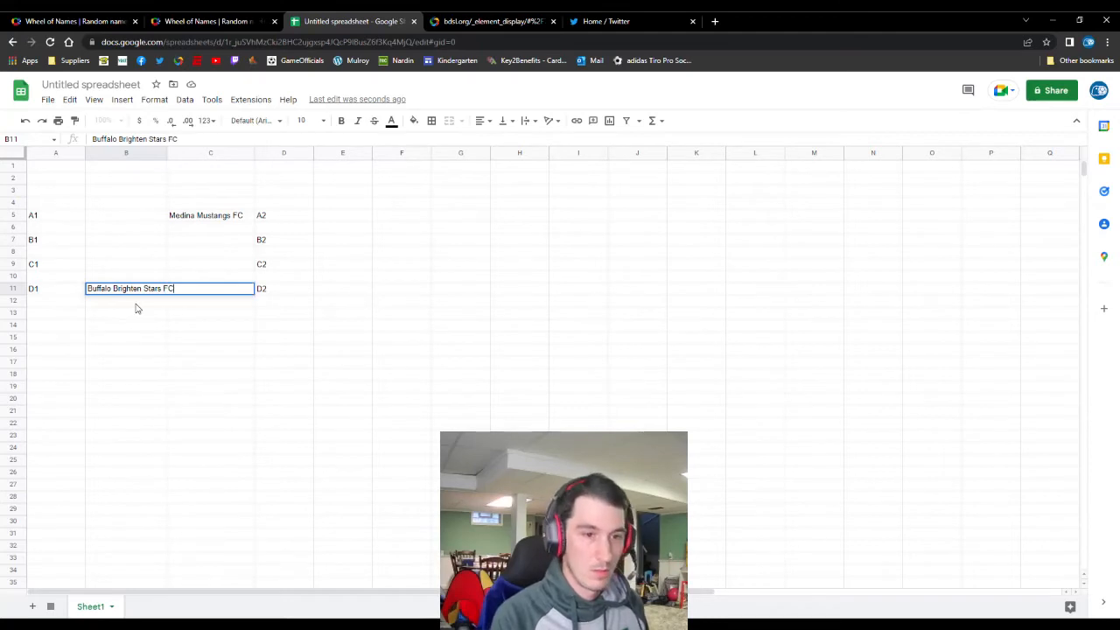
{"action": "mouse_move", "coordinate": [169, 161]}
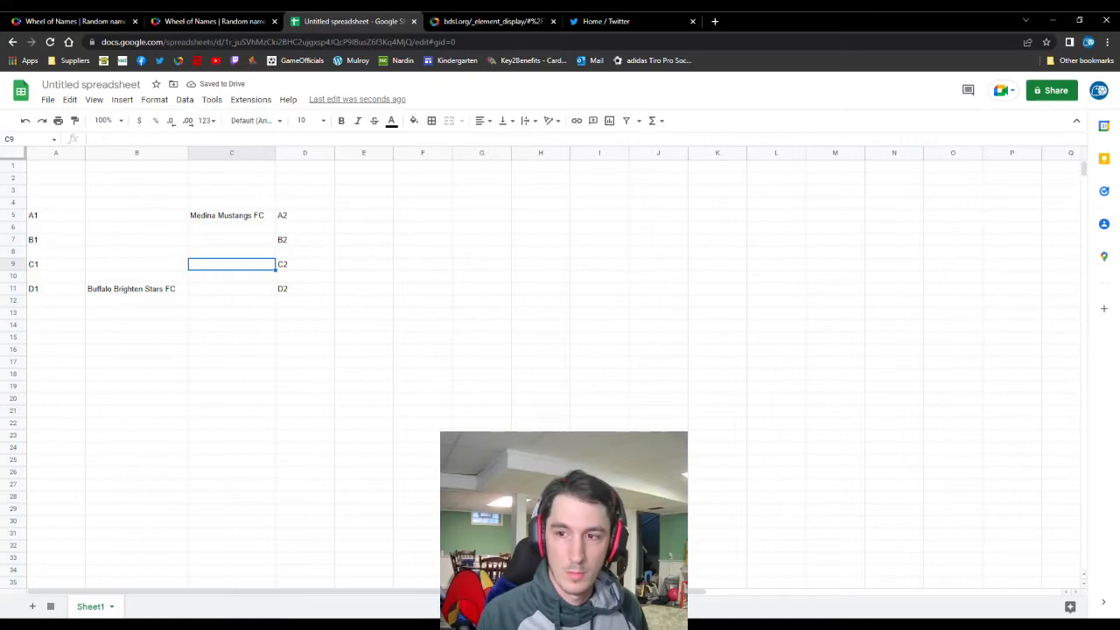
Remove United Warriors from the team wheel, then spin the slot wheel to C1
{"action": "left_click", "coordinate": [75, 21]}
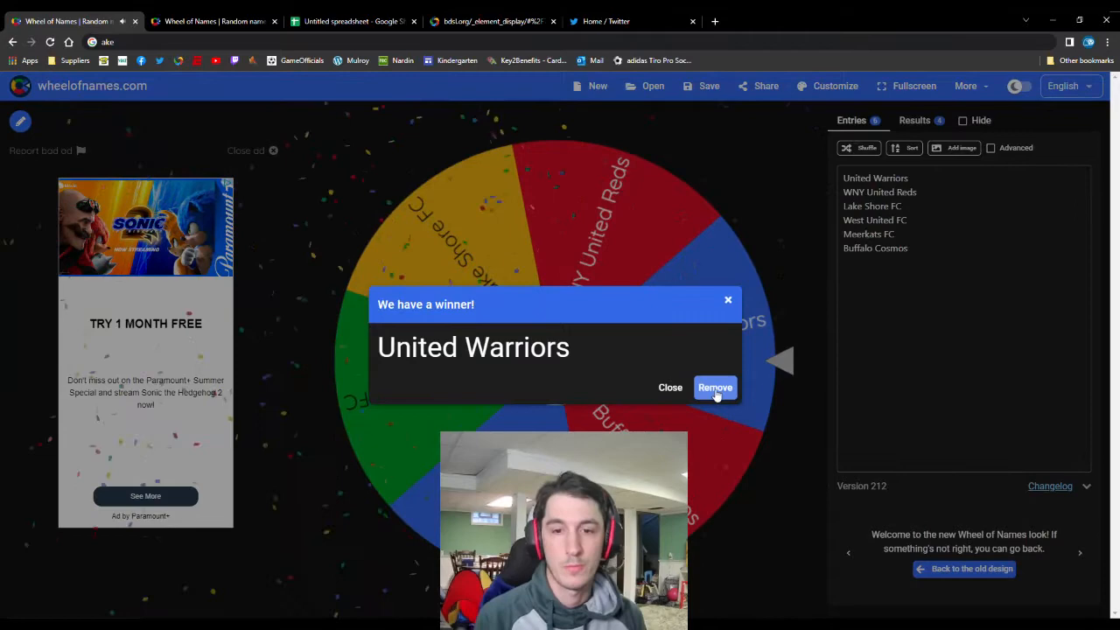
{"action": "left_click", "coordinate": [715, 386]}
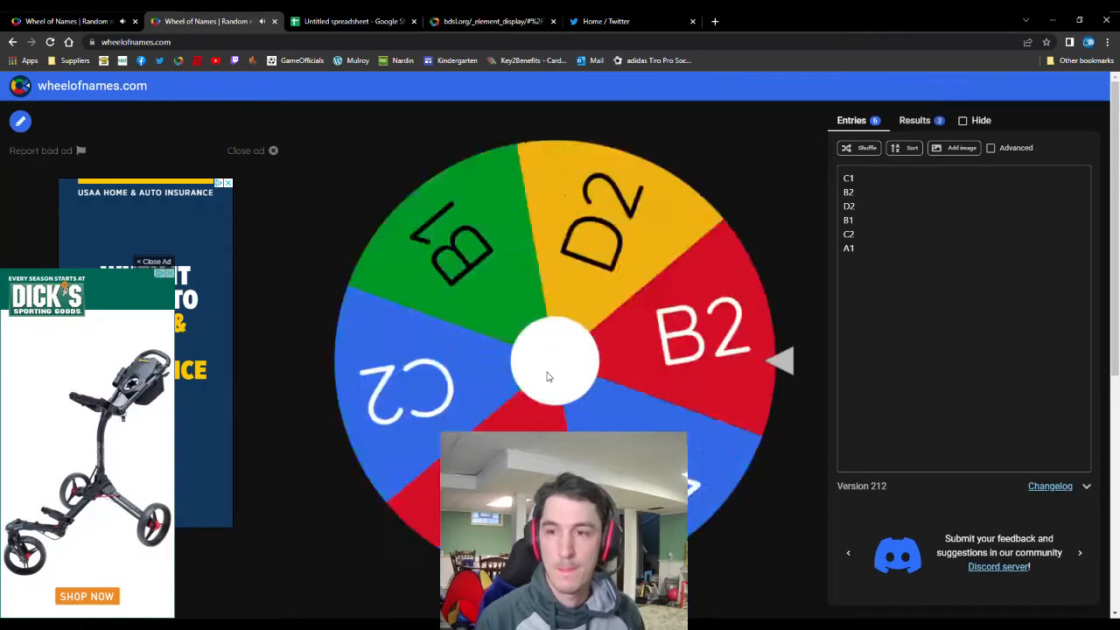
{"action": "left_click", "coordinate": [555, 359]}
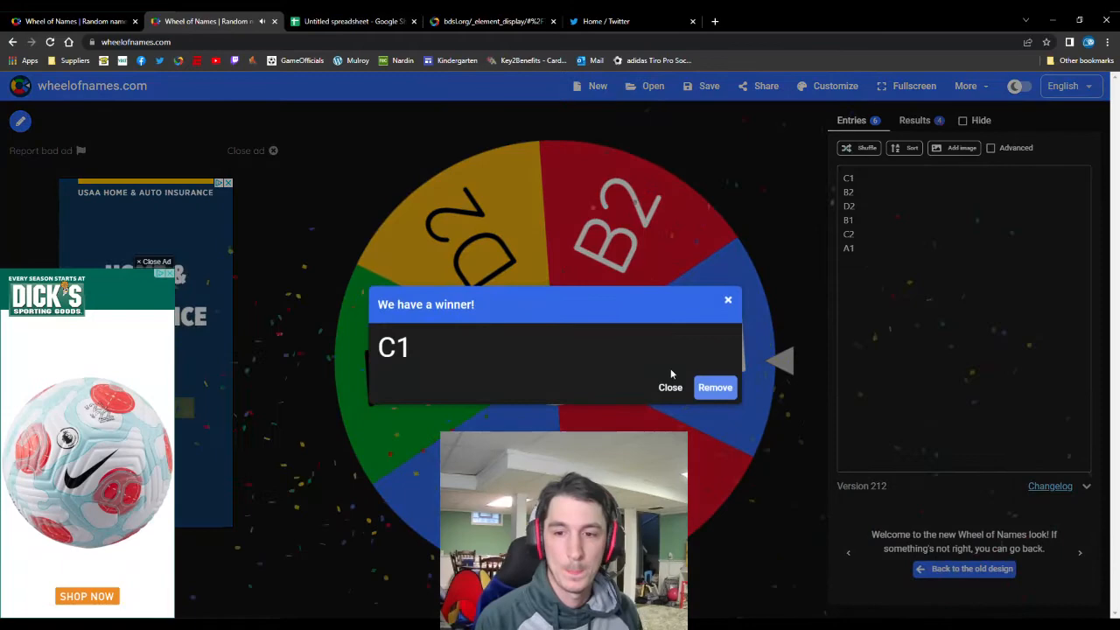
{"action": "left_click", "coordinate": [350, 21]}
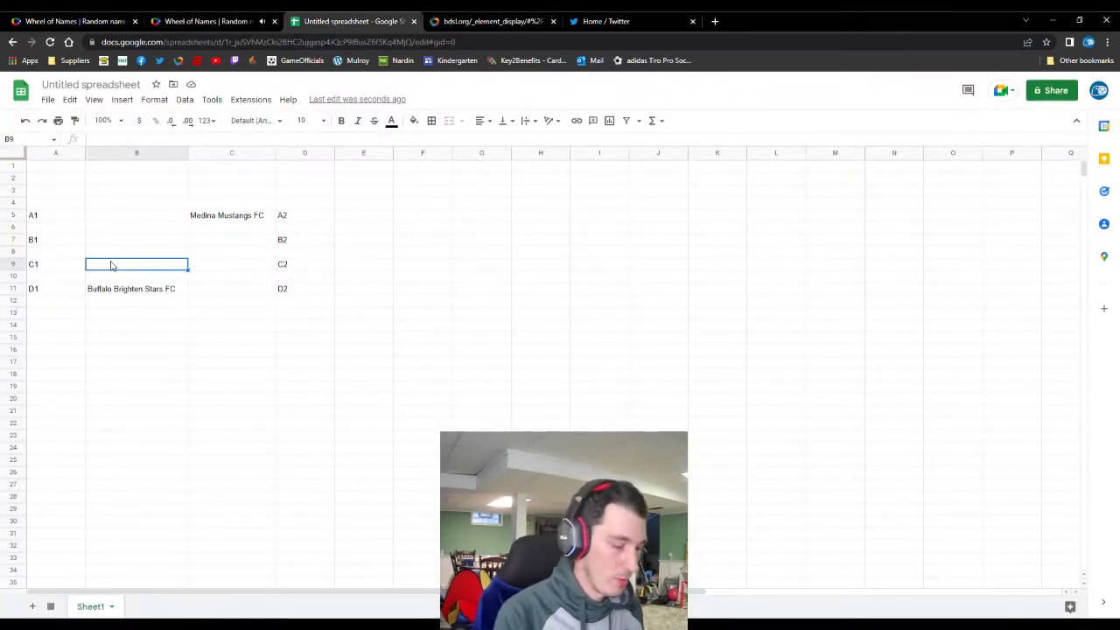
Type United Warriors into cell B9 beside the C1 slot
{"action": "type", "text": "United Warriors"}
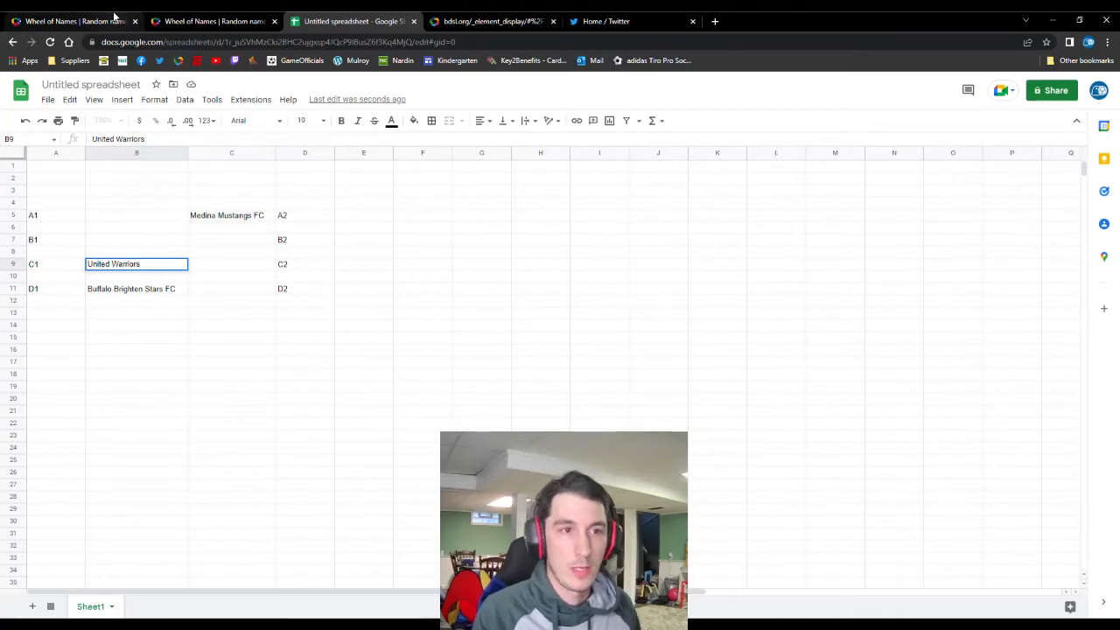
{"action": "left_click", "coordinate": [74, 21]}
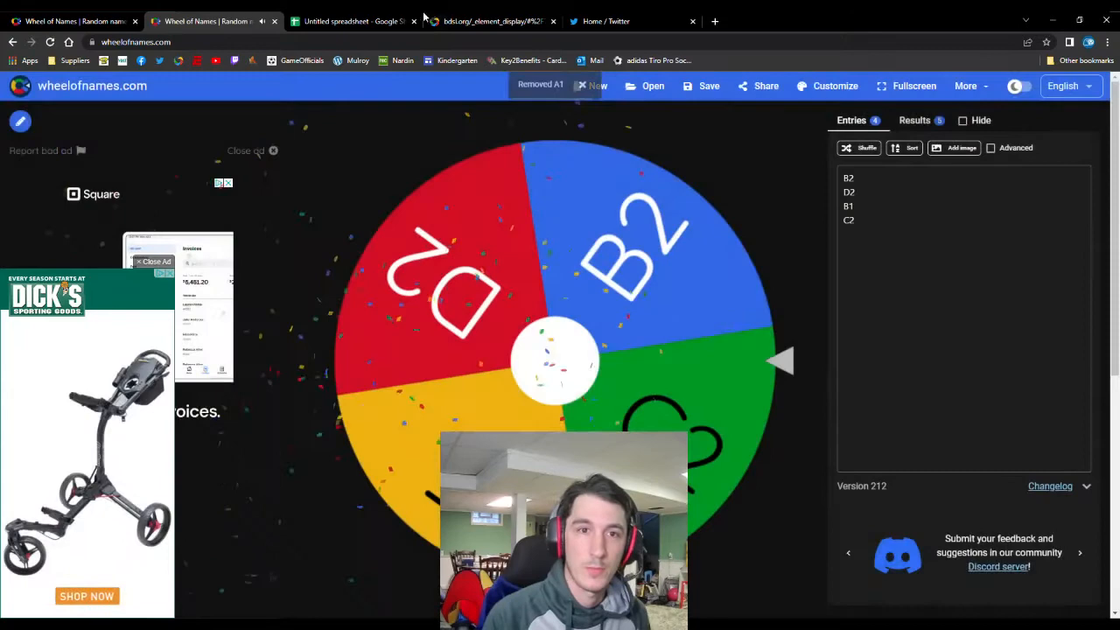
Return to the Google Sheets bracket after drawing and removing slot A1
{"action": "left_click", "coordinate": [353, 21]}
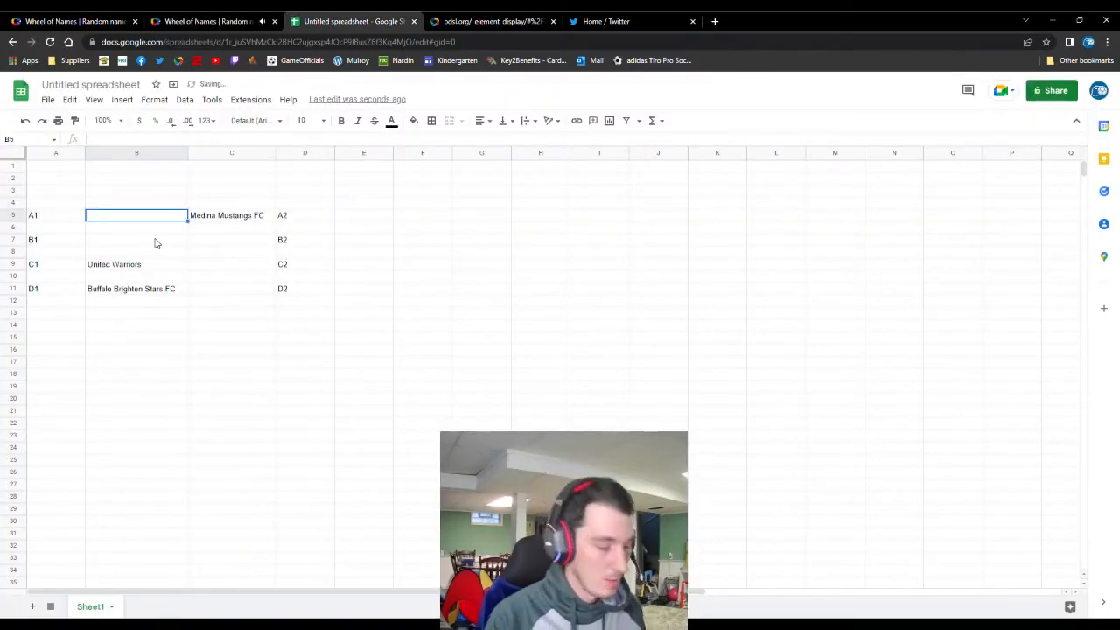
Type Buffalo Cosmos into cell B5 for the A1 slot
{"action": "type", "text": "Buffalo Cosmos"}
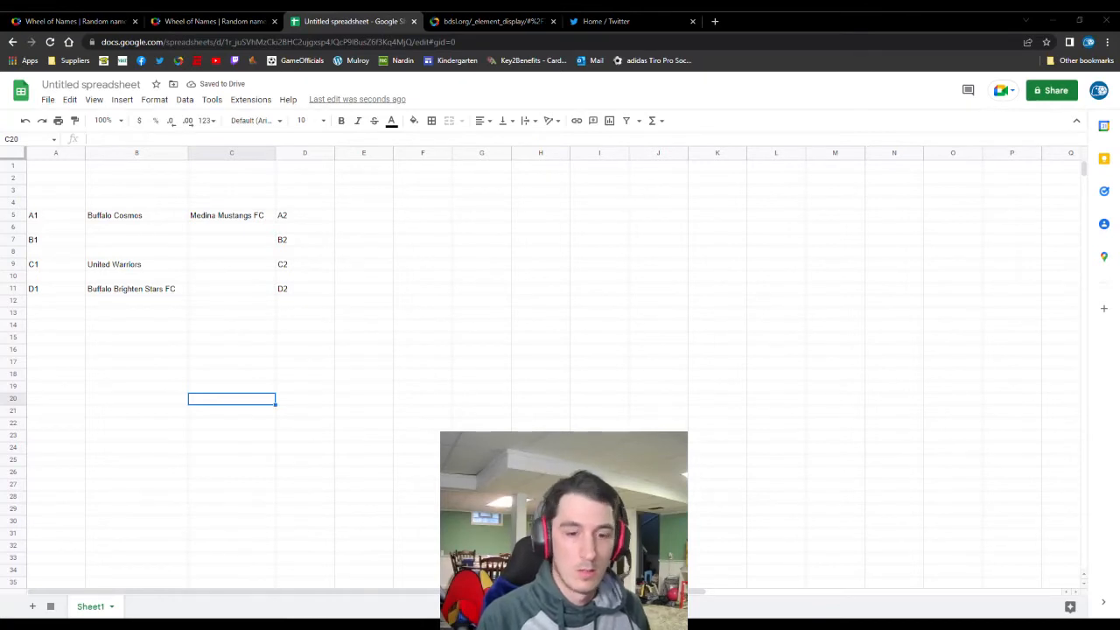
Return to Wheel of Names to spin the slot wheel for B2
{"action": "left_click", "coordinate": [70, 21]}
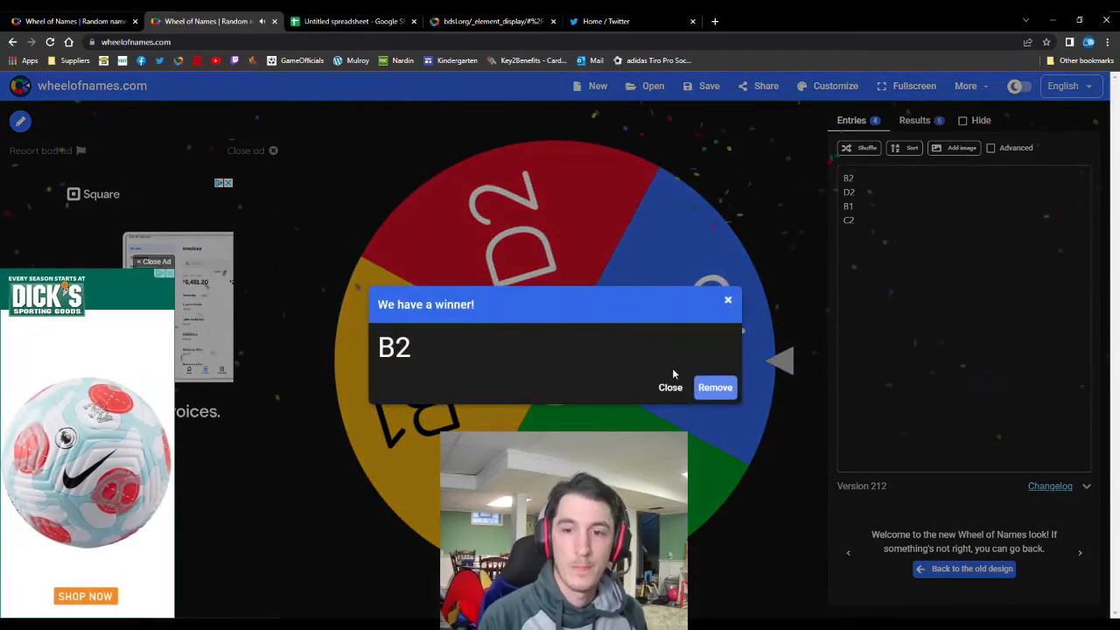
Enter WNY United Reds in cell C7 for the B2 slot
{"action": "left_click", "coordinate": [350, 21]}
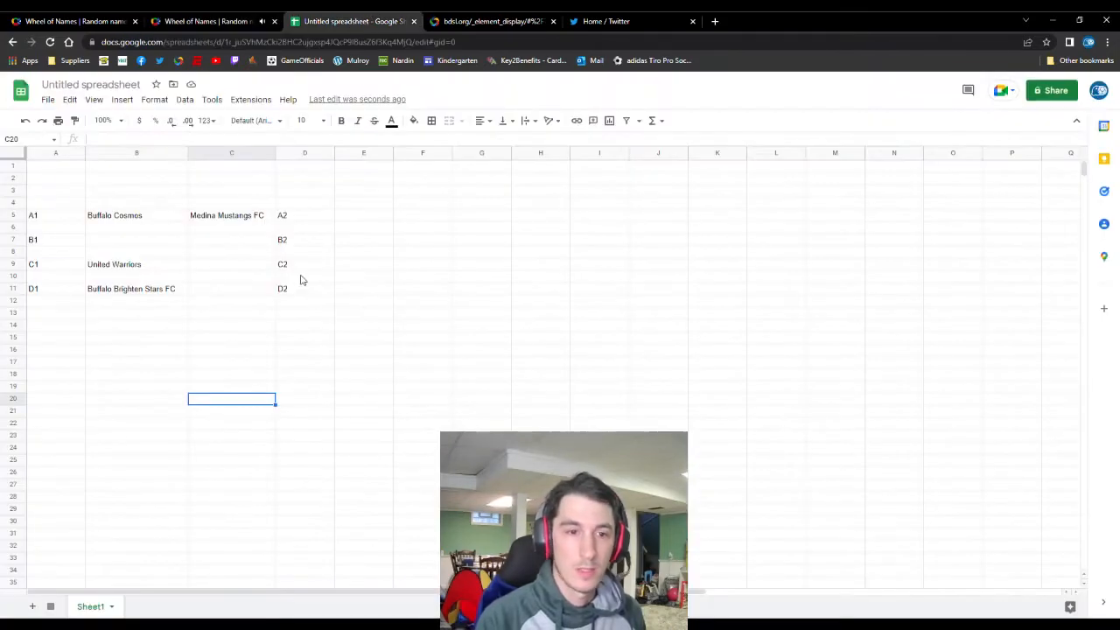
{"action": "type", "text": "WNY Unit"}
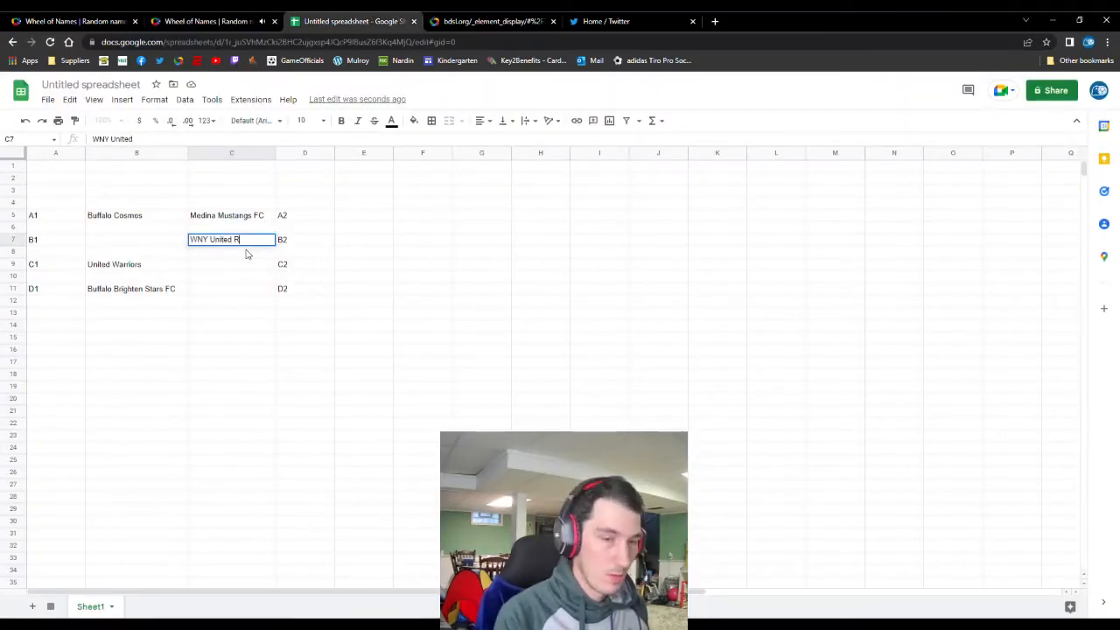
{"action": "type", "text": "eds"}
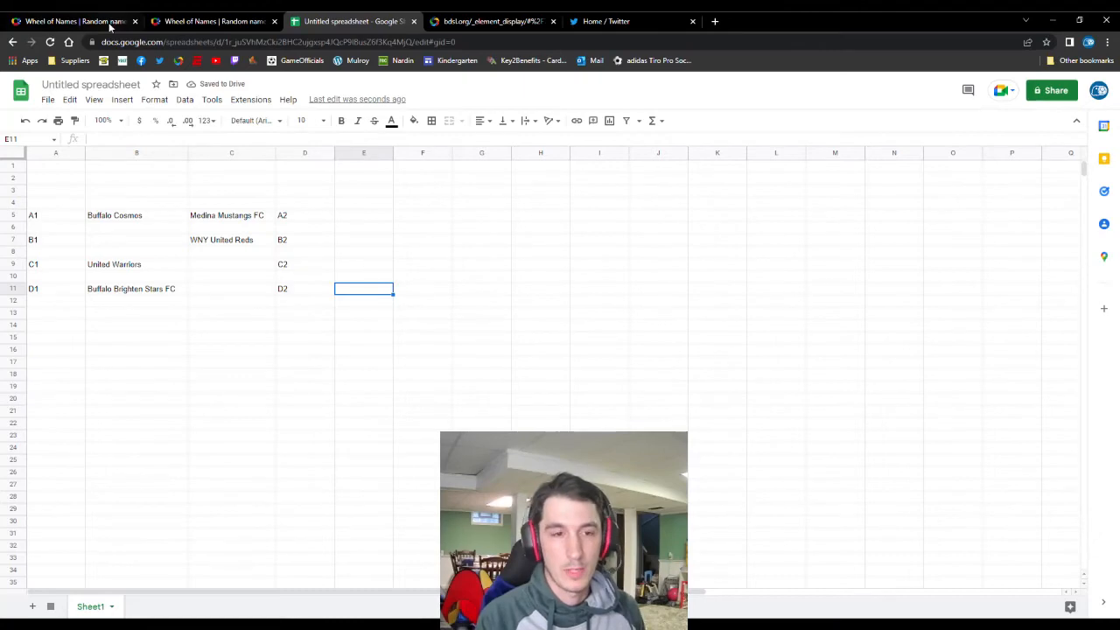
Spin the team wheel, then spin the slot wheel, which lands on C2
{"action": "left_click", "coordinate": [74, 21]}
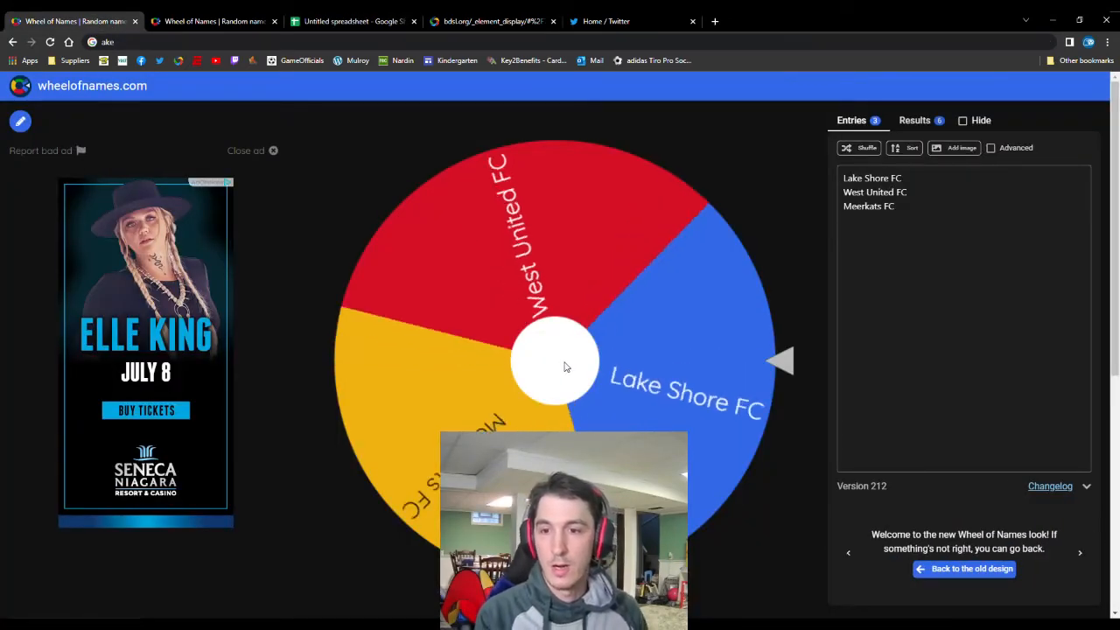
{"action": "left_click", "coordinate": [560, 359]}
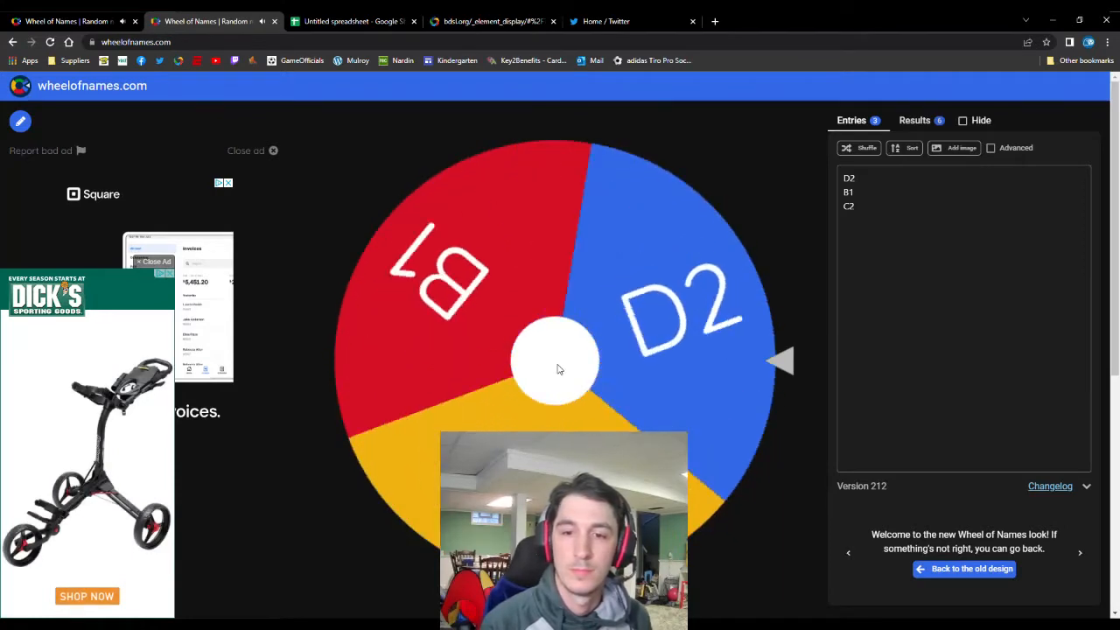
{"action": "left_click", "coordinate": [560, 362]}
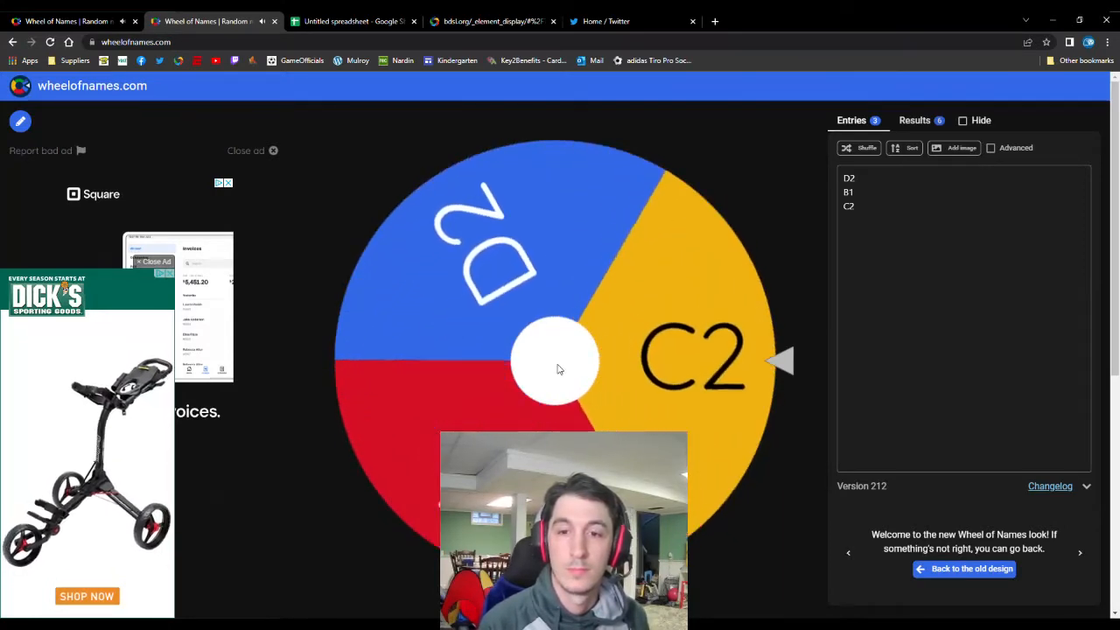
{"action": "left_click", "coordinate": [560, 358]}
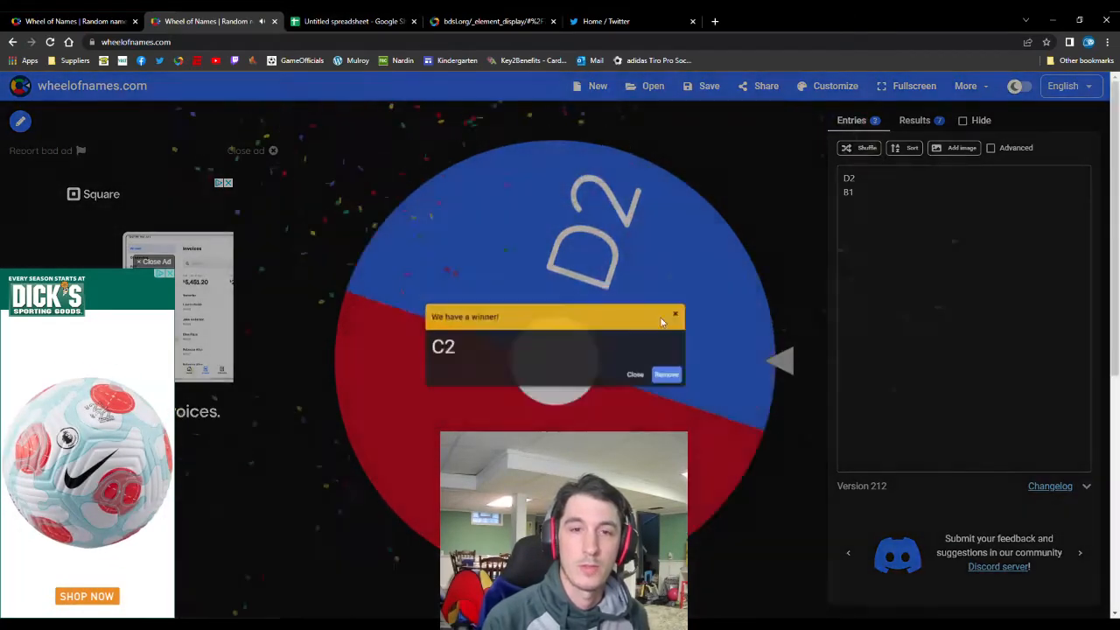
Enter Meerkats FC into the bracket spreadsheet's C2 slot
{"action": "left_click", "coordinate": [349, 21]}
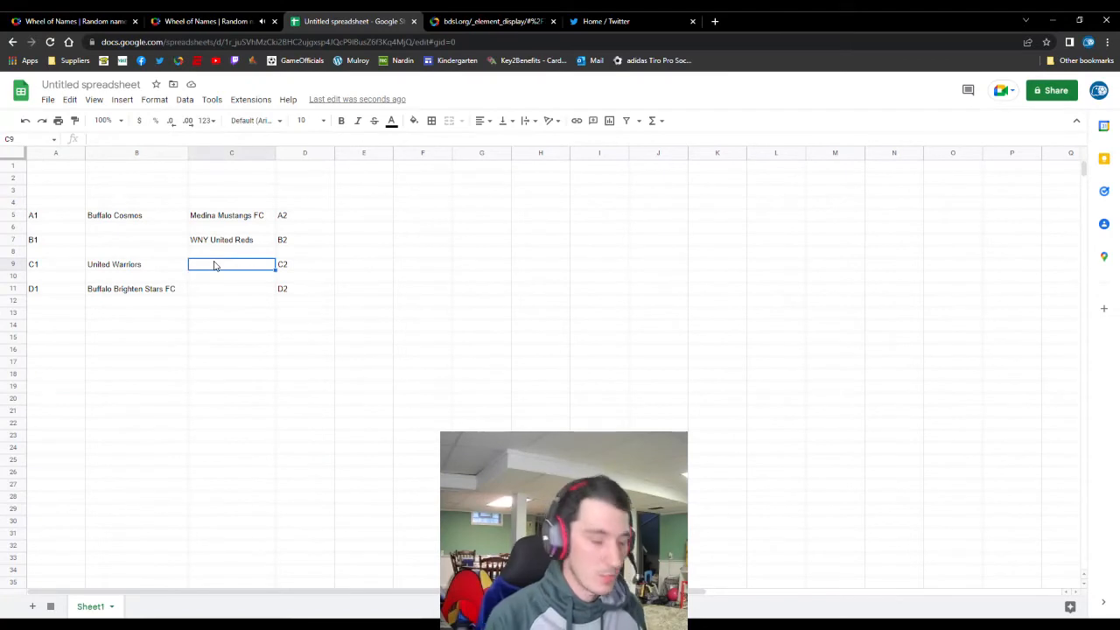
{"action": "type", "text": "Meer"}
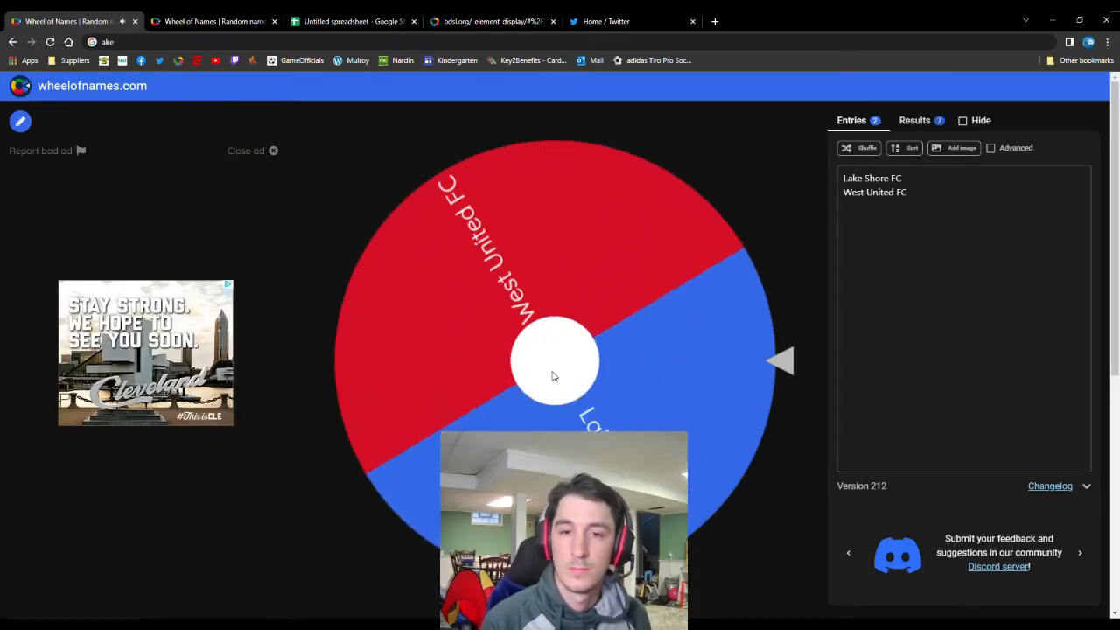
Draw West United FC on the team wheel and remove it
{"action": "left_click", "coordinate": [553, 360]}
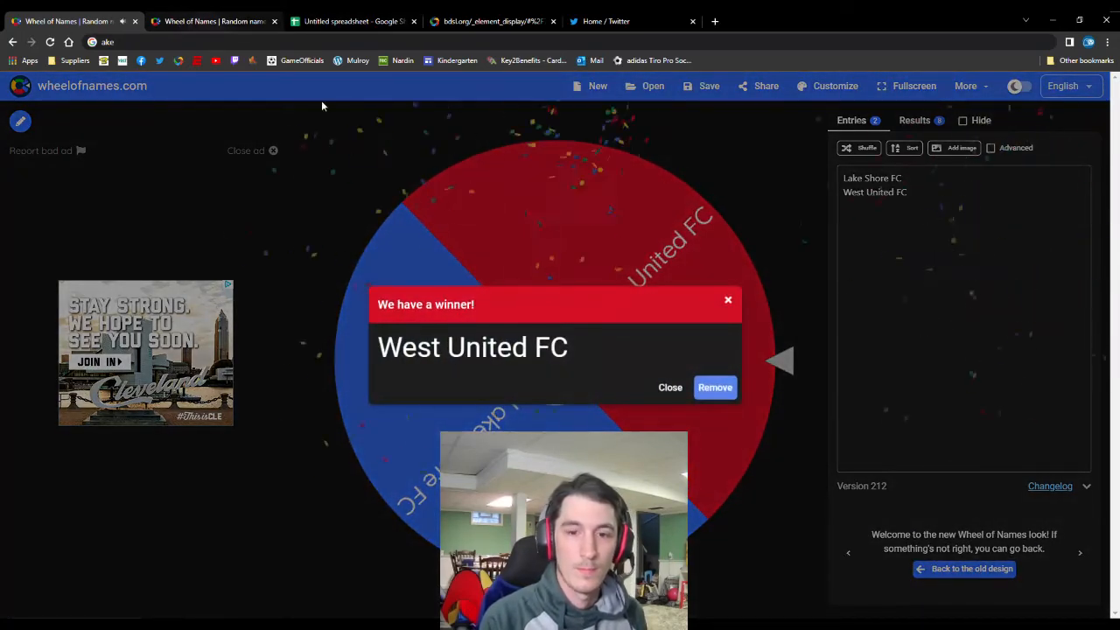
{"action": "left_click", "coordinate": [715, 387]}
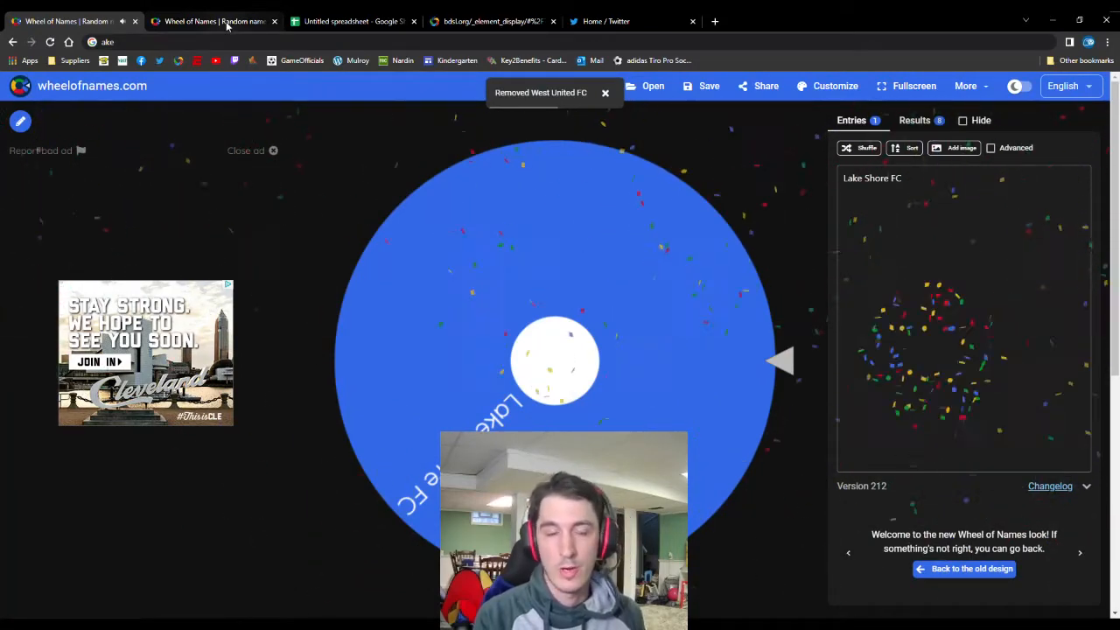
{"action": "left_click", "coordinate": [215, 21]}
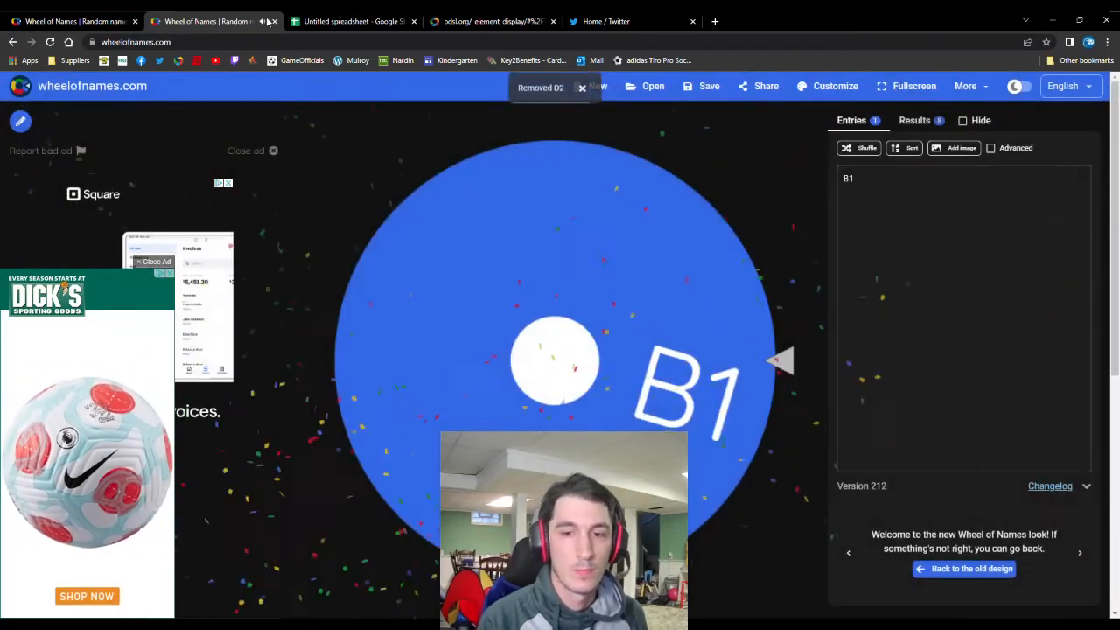
Enter West United FC beside D2 and Lake Shore FC beside B1 after checking both wheels
{"action": "left_click", "coordinate": [353, 21]}
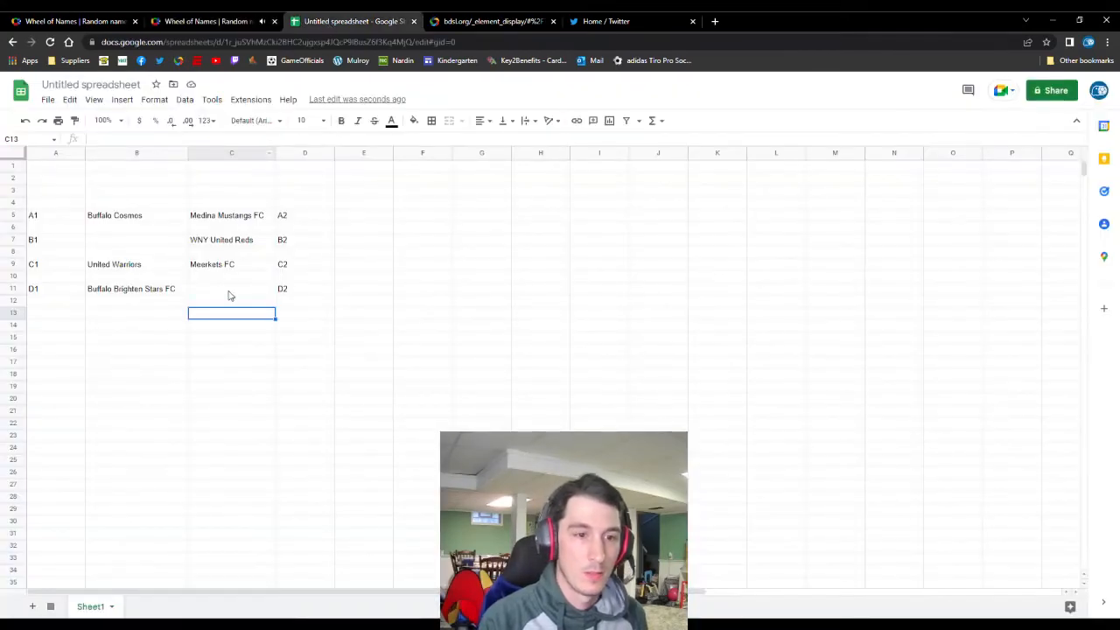
{"action": "type", "text": "West United FC"}
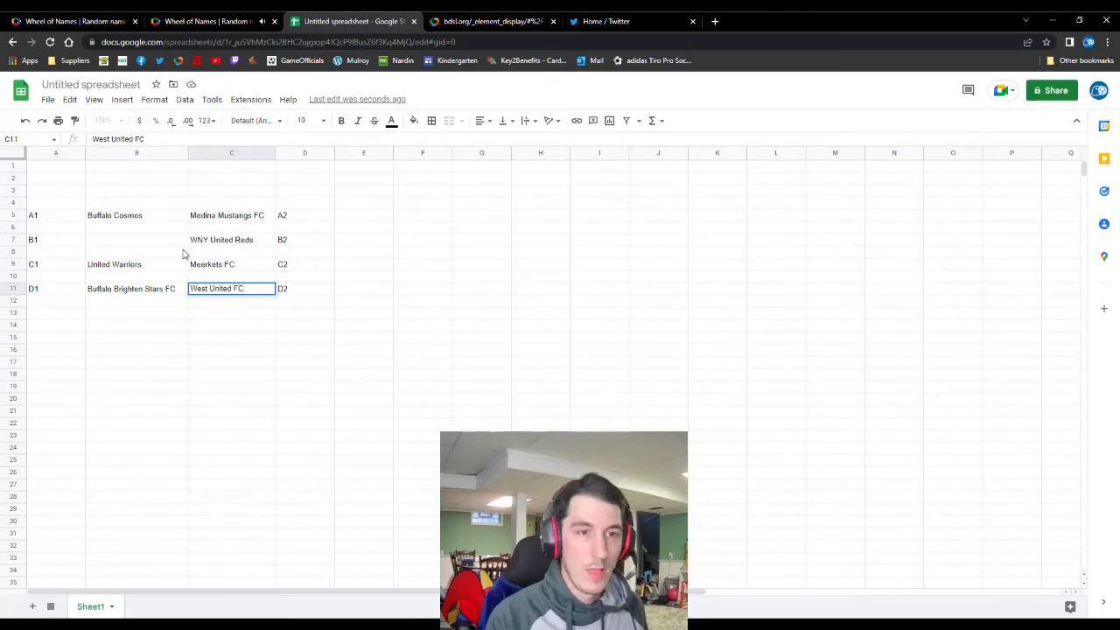
{"action": "left_click", "coordinate": [49, 21]}
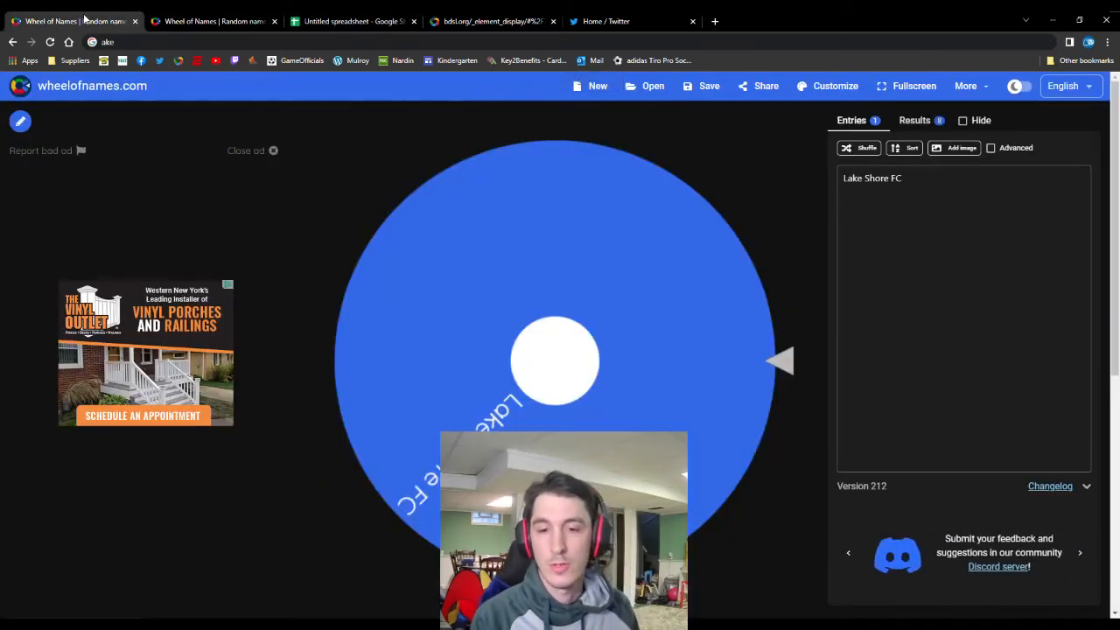
{"action": "left_click", "coordinate": [214, 20]}
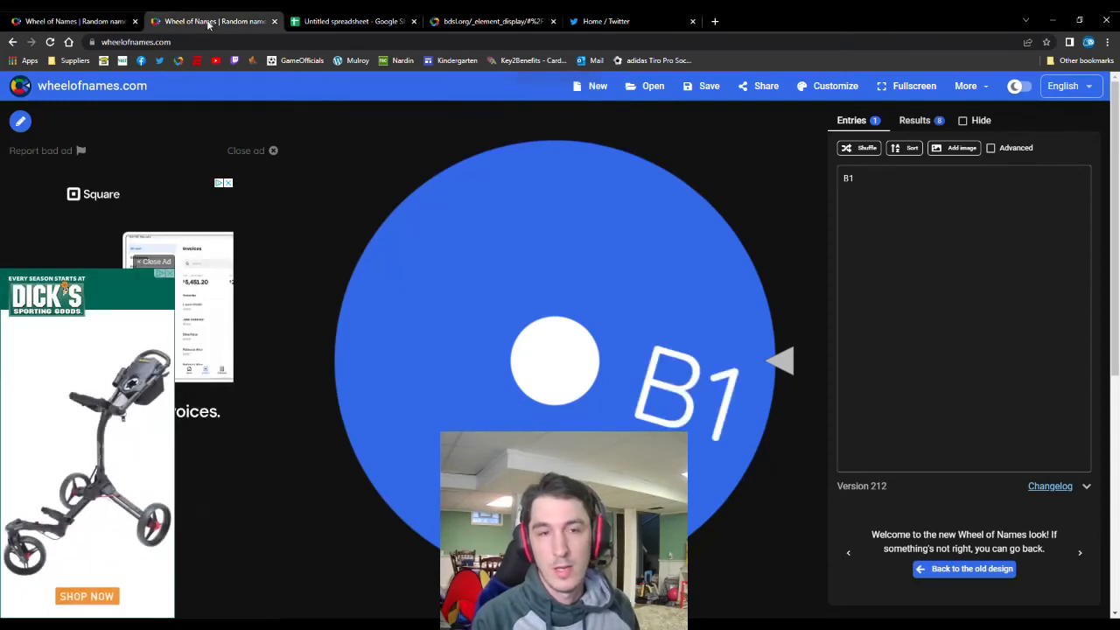
{"action": "left_click", "coordinate": [350, 21]}
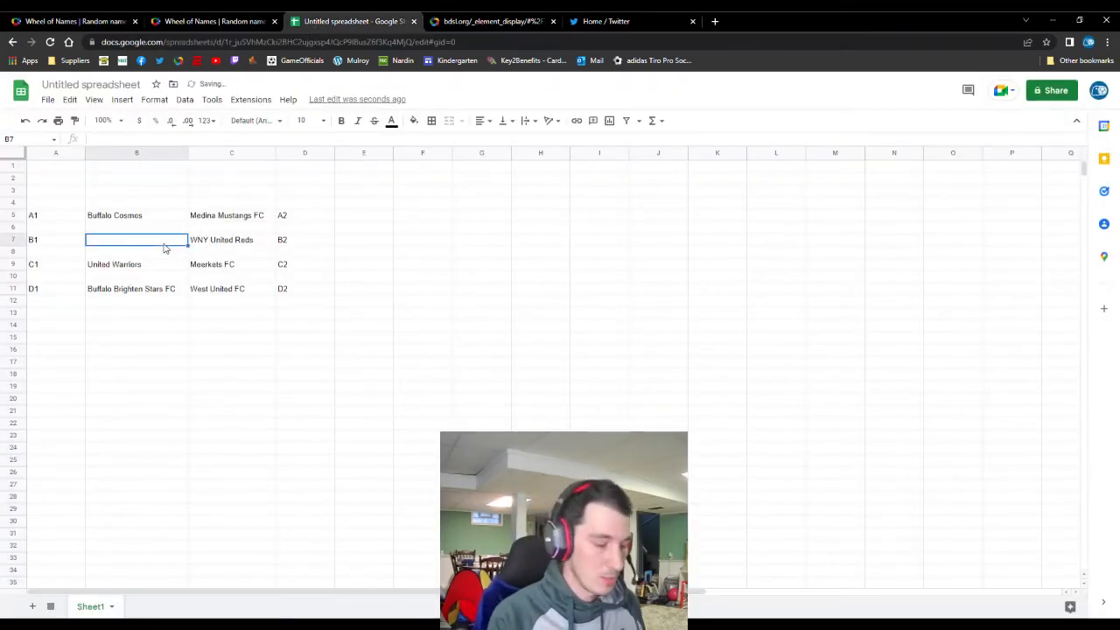
{"action": "type", "text": "Lake DSShore"}
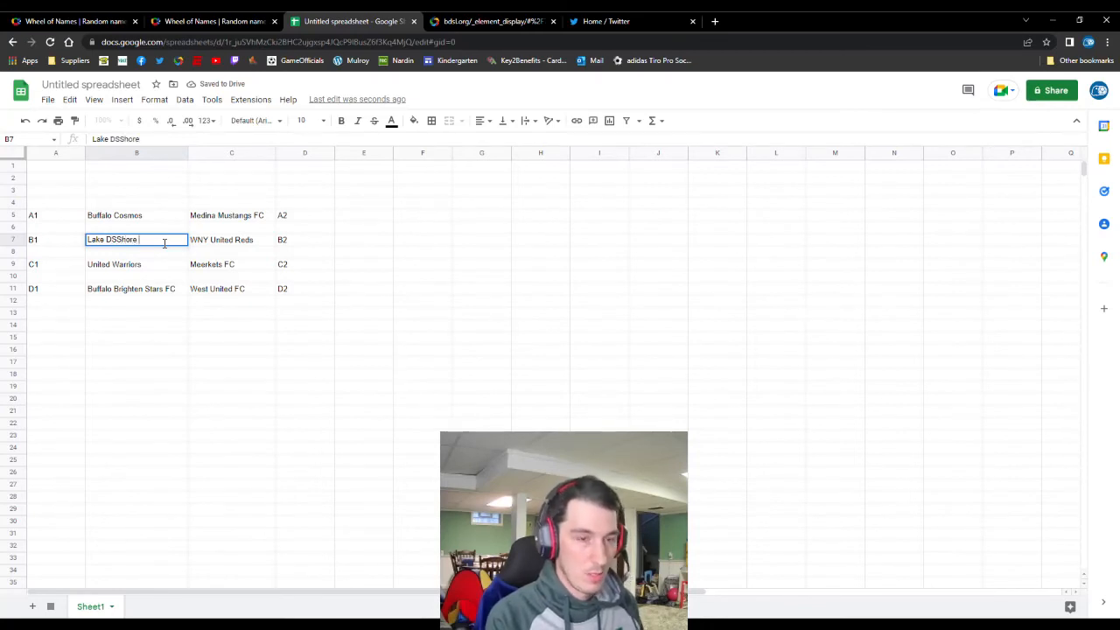
{"action": "type", "text": "FC"}
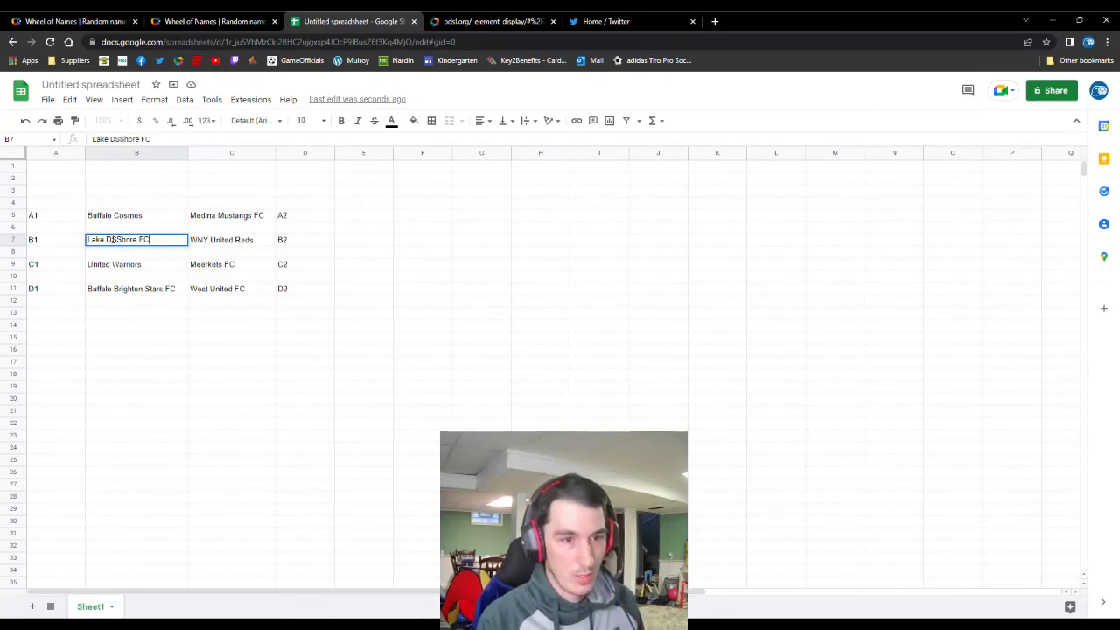